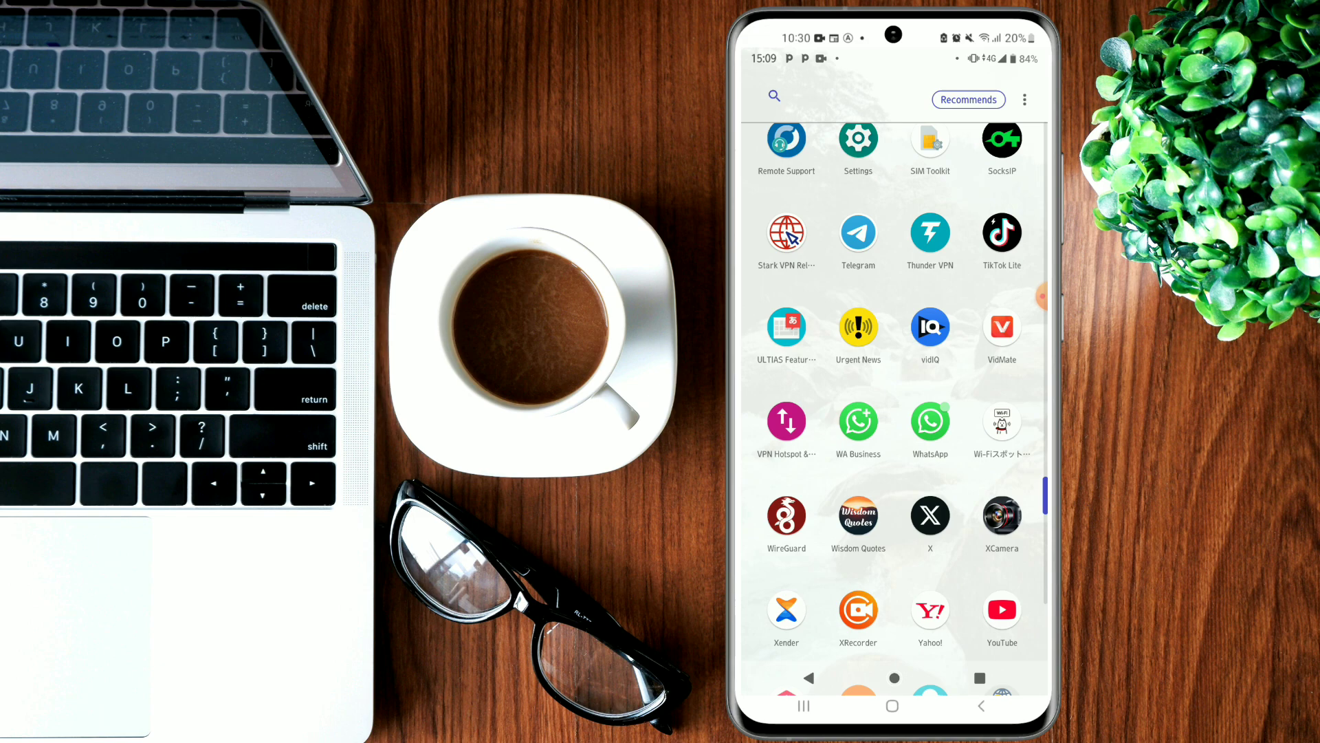
Step: Scroll through the app drawer and launch the Google Play Store
scroll("down", 3)
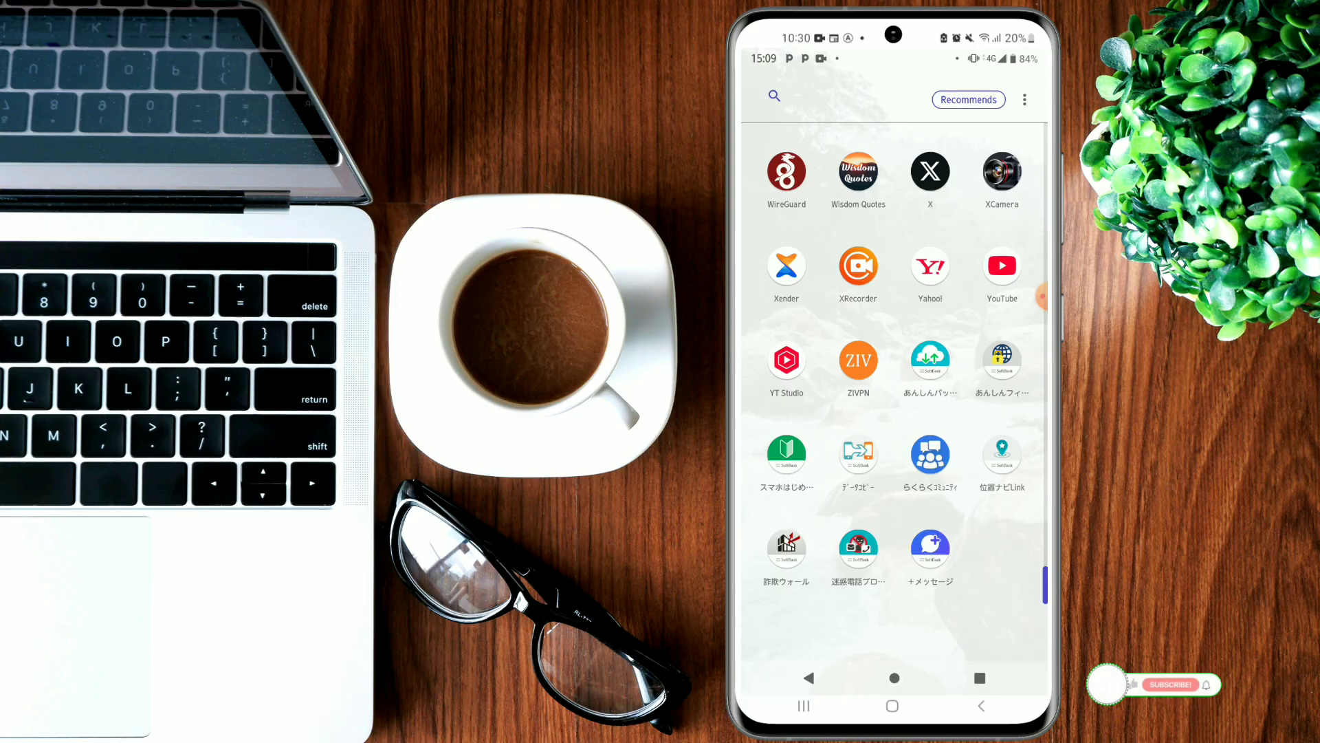
scroll("down", 3)
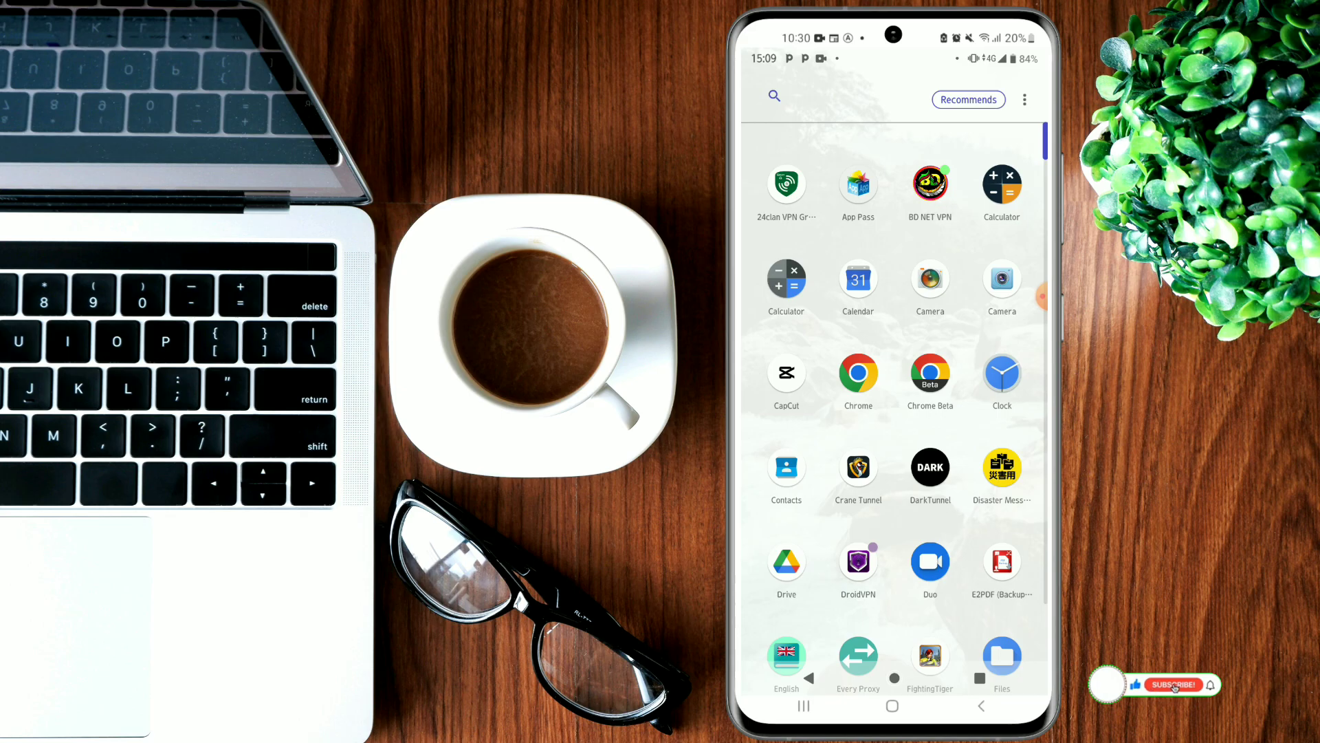
left_click(1169, 684)
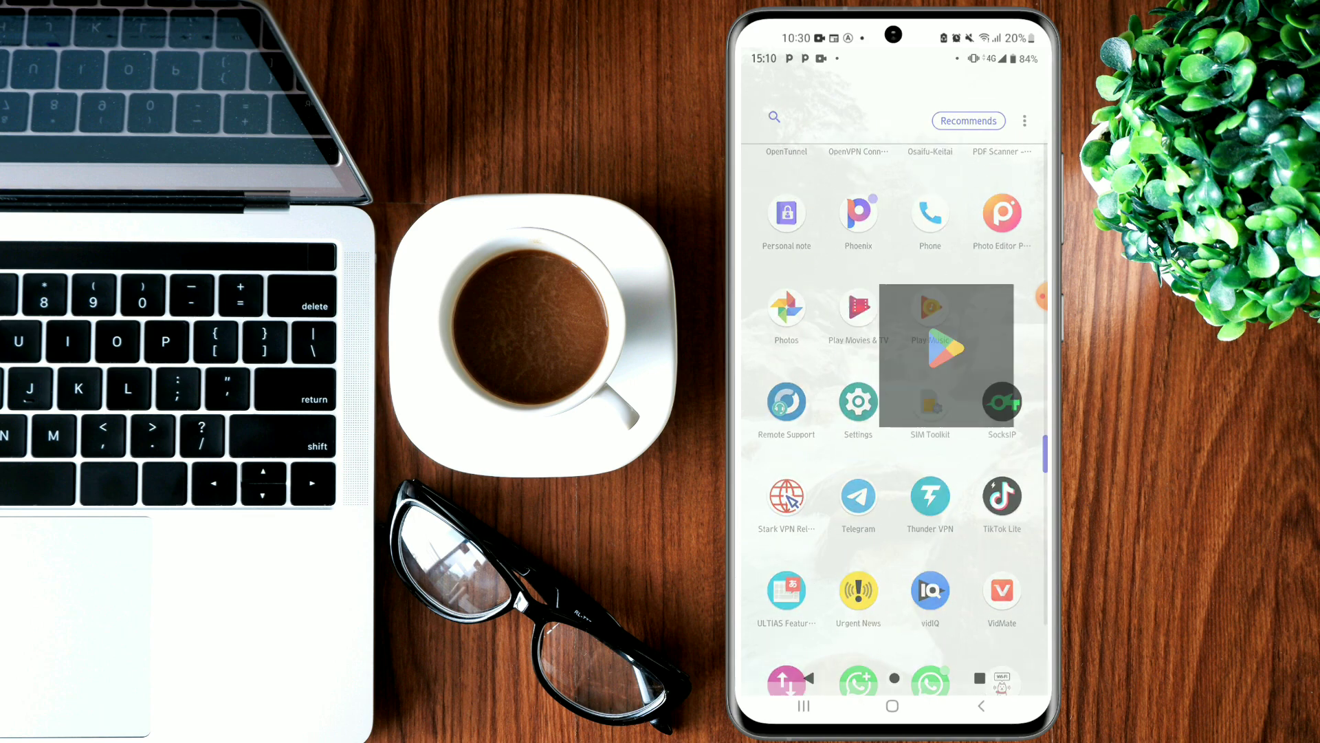
Step: Search the Play Store for 'download ha tunnel' and pick the HA Tunnel Plus suggestion
left_click(946, 346)
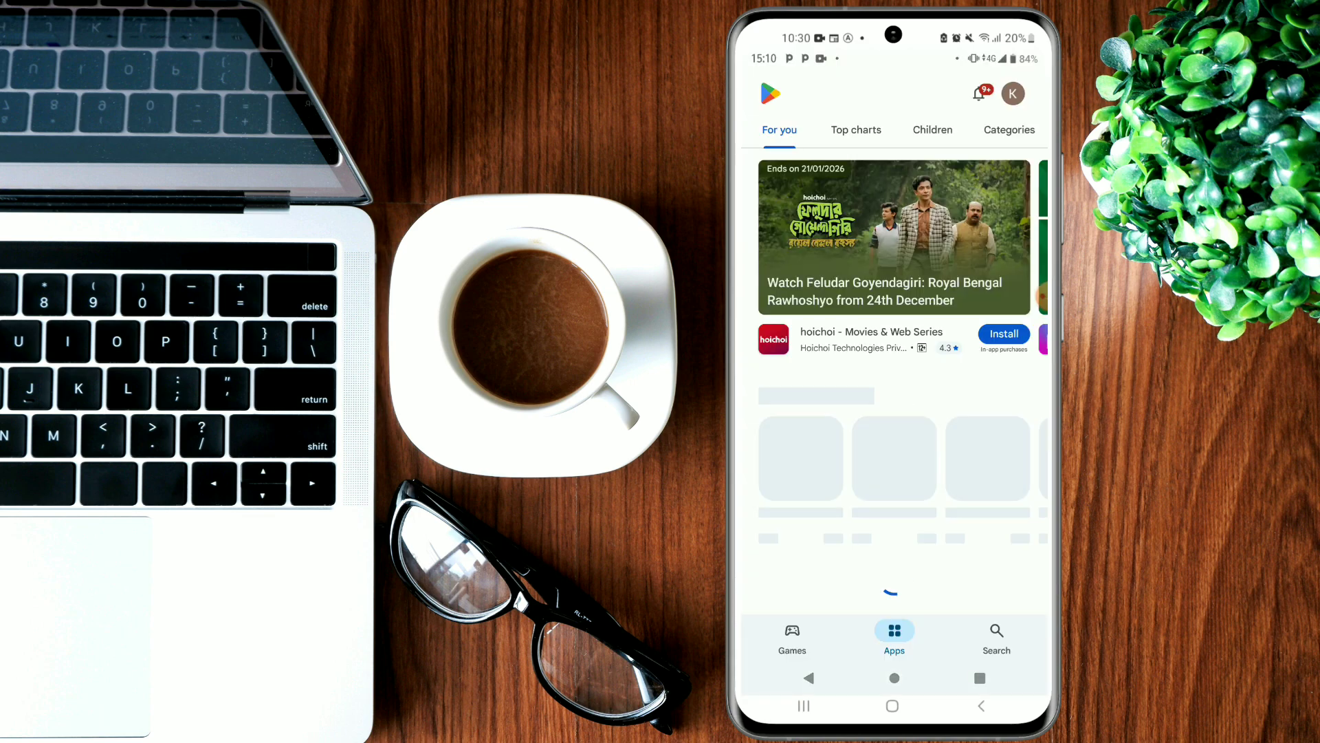
left_click(996, 638)
type("d")
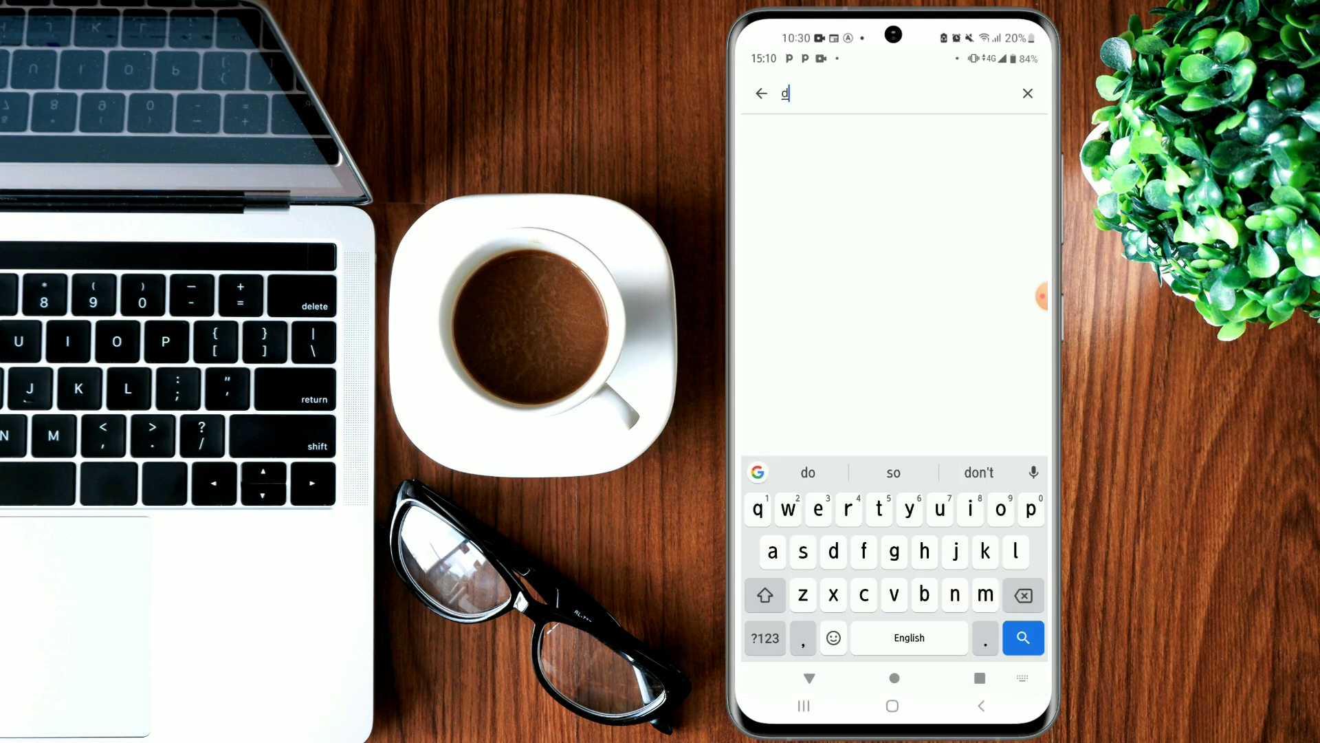
type("ownload")
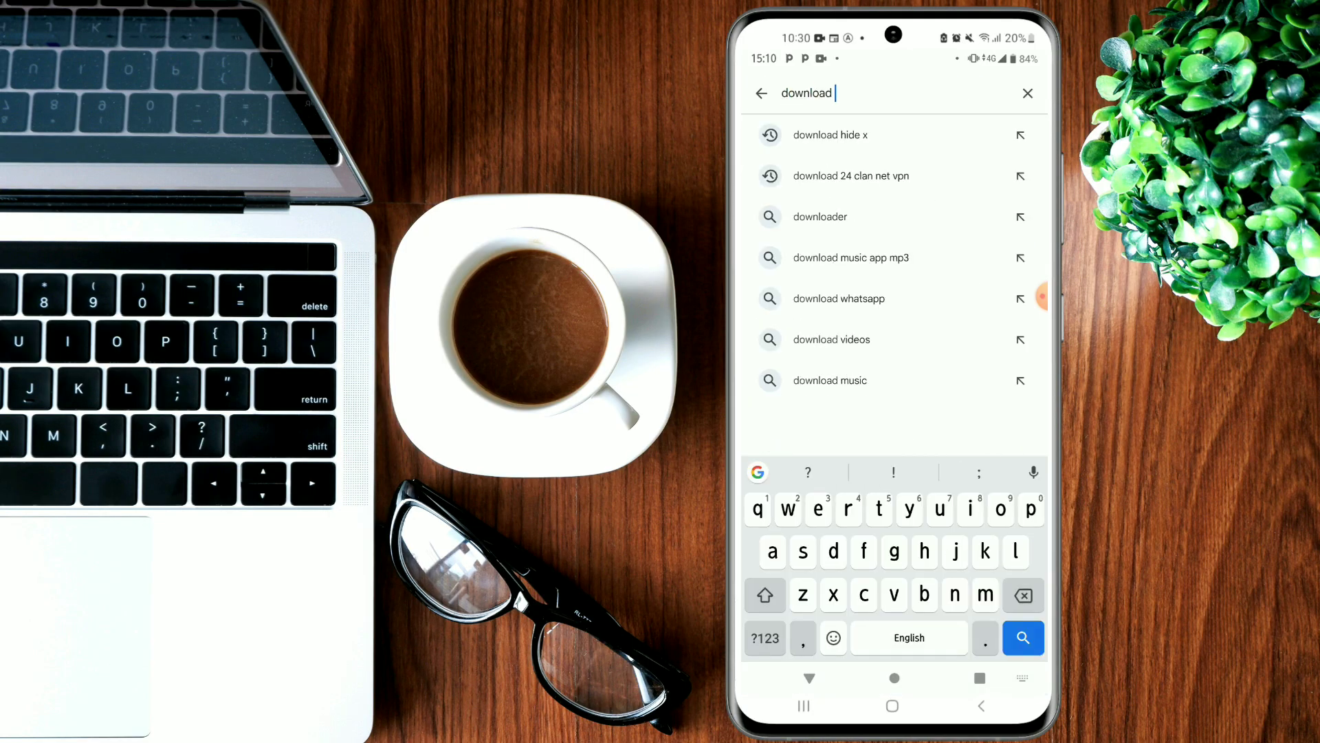
type("ha tur")
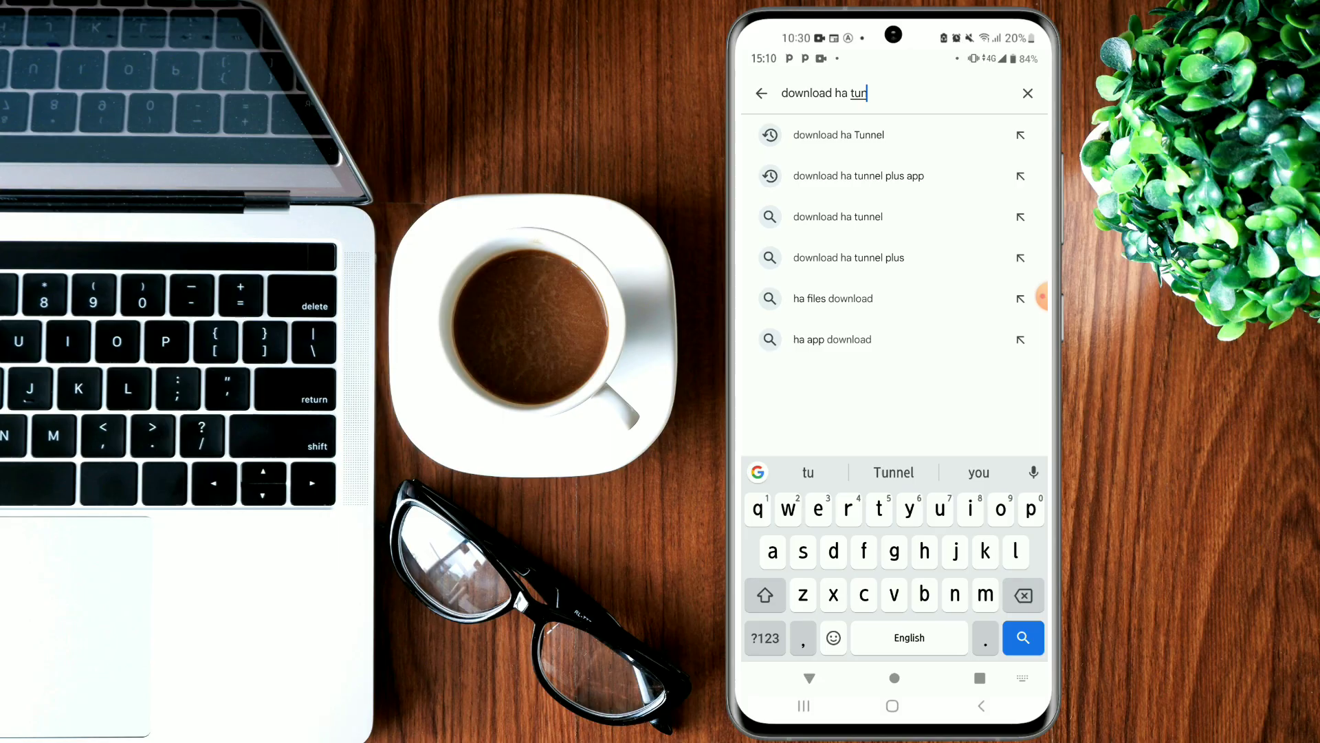
left_click(838, 134)
type("d")
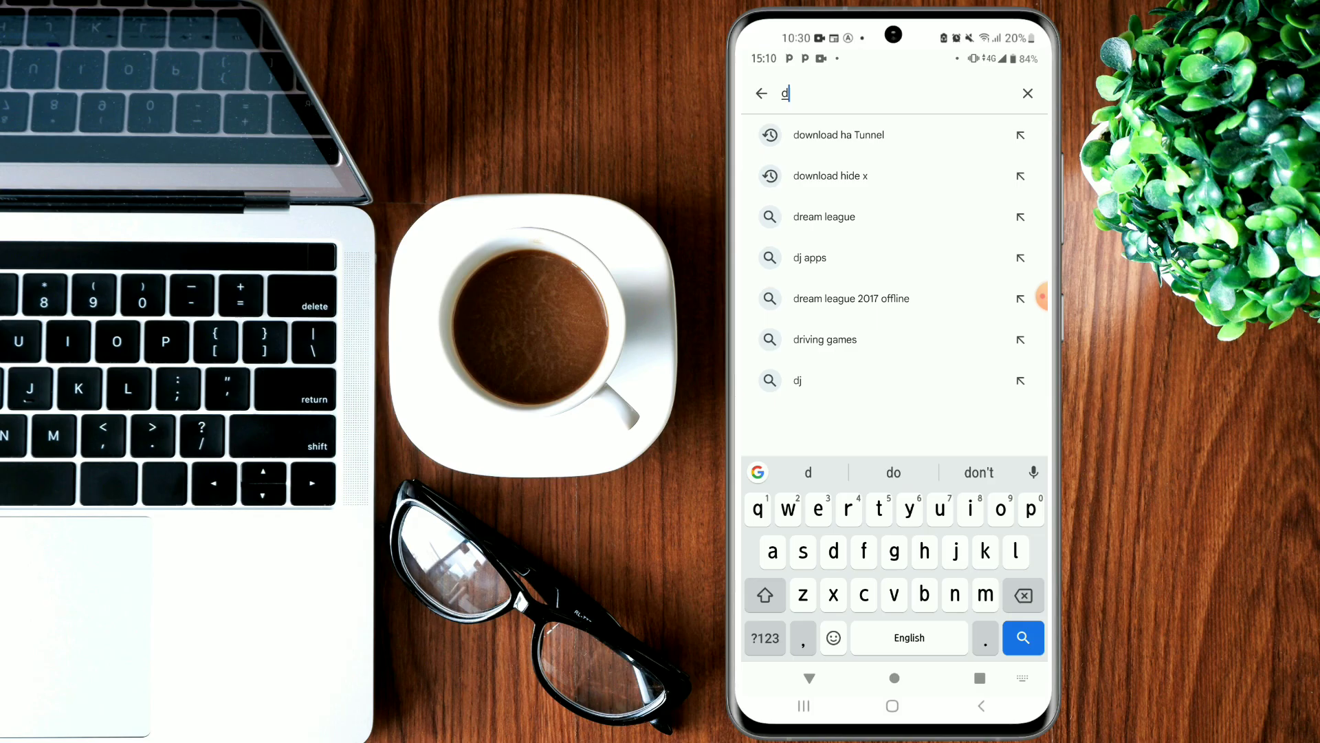
Step: Search for 'download kofnet', reach the installed KOFnet page, then return to the app drawer
type("ownload")
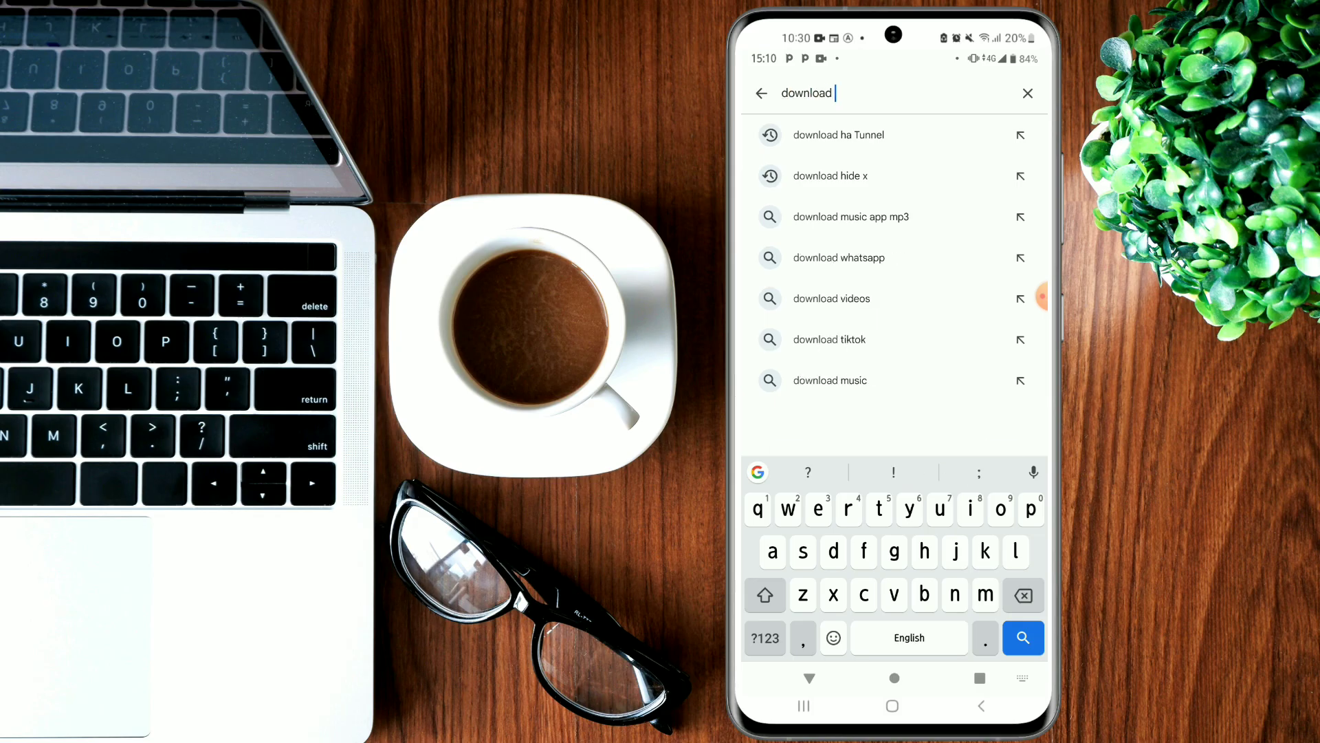
type("kofne")
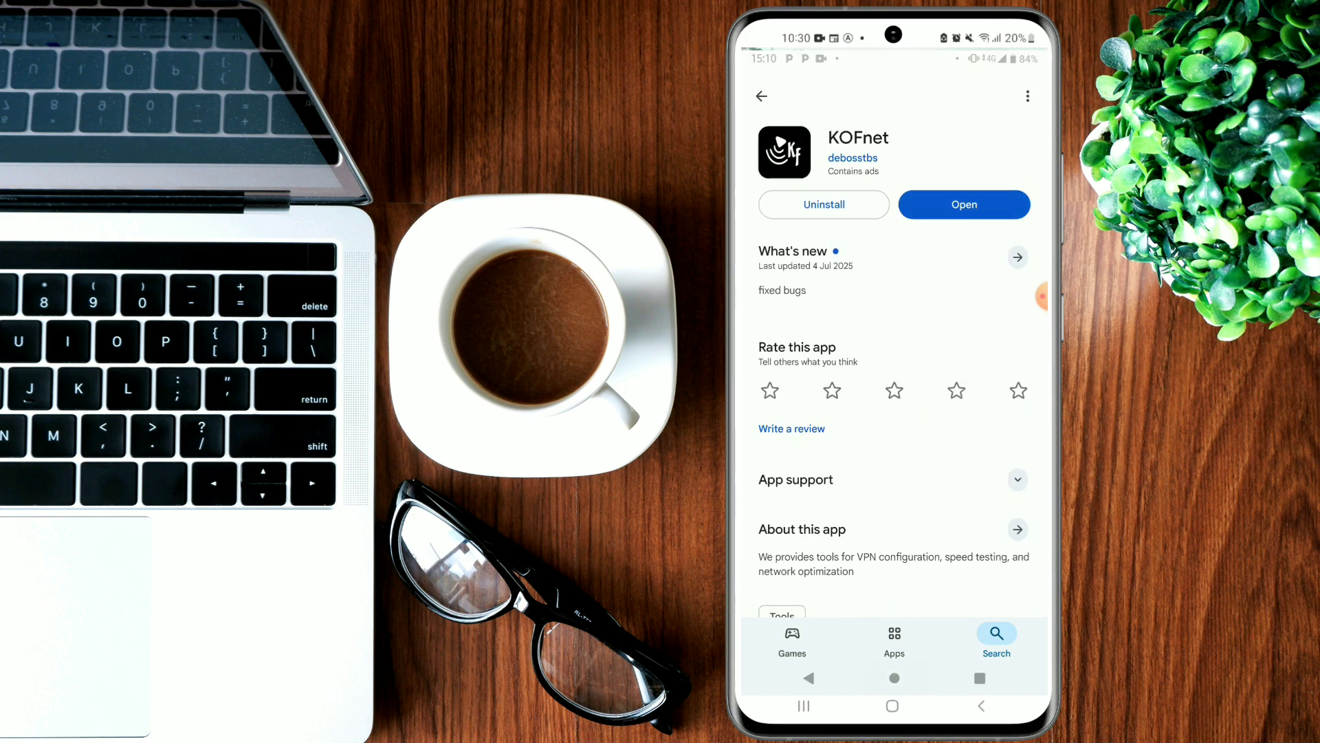
left_click(760, 96)
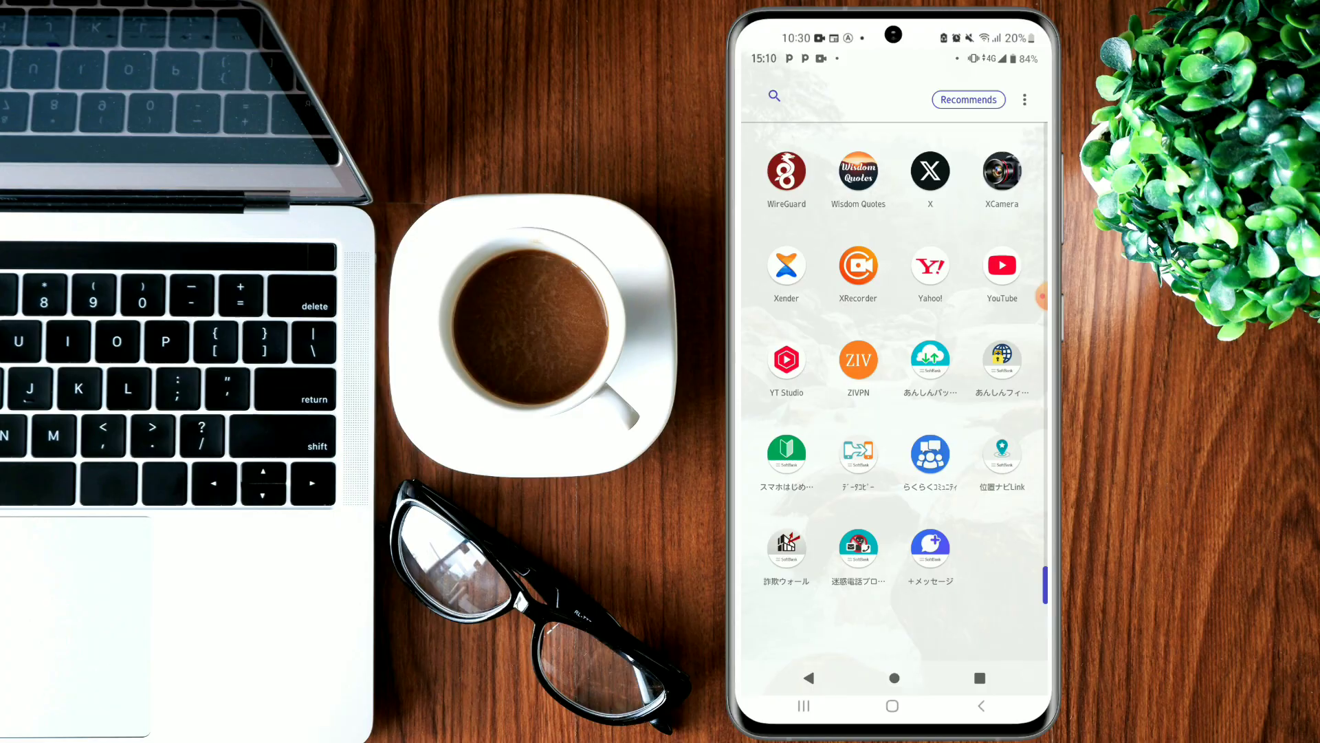
Step: Launch HA Tunnel Plus, dismiss the Telegram invite and keep Custom Setup switched on
scroll("down", 3)
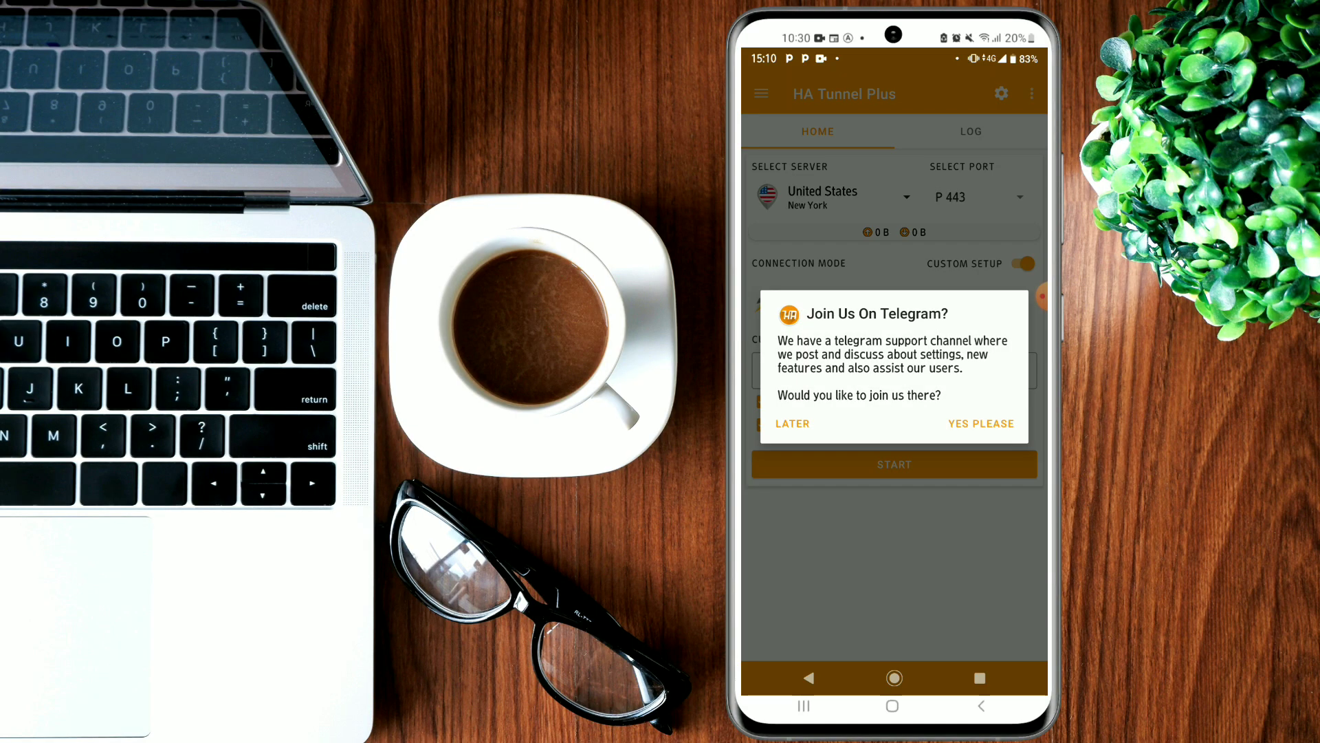
left_click(791, 424)
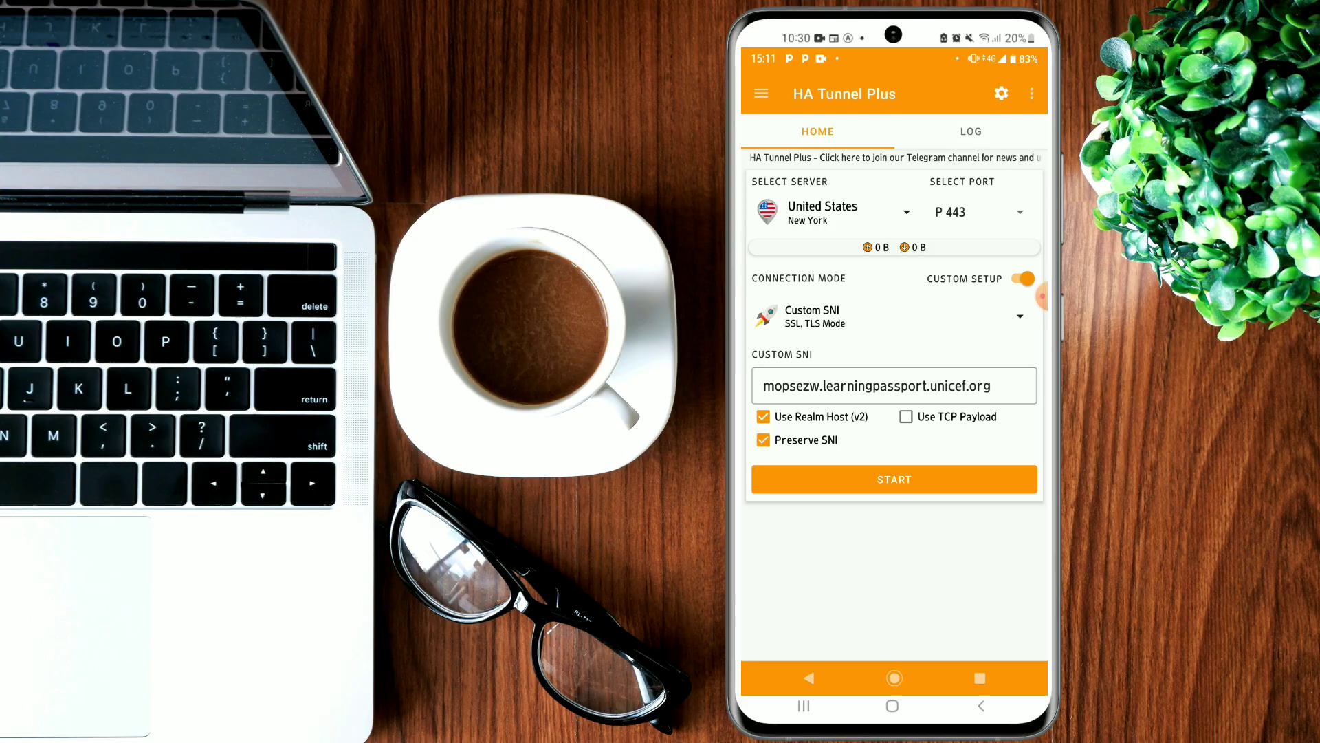
left_click(1017, 279)
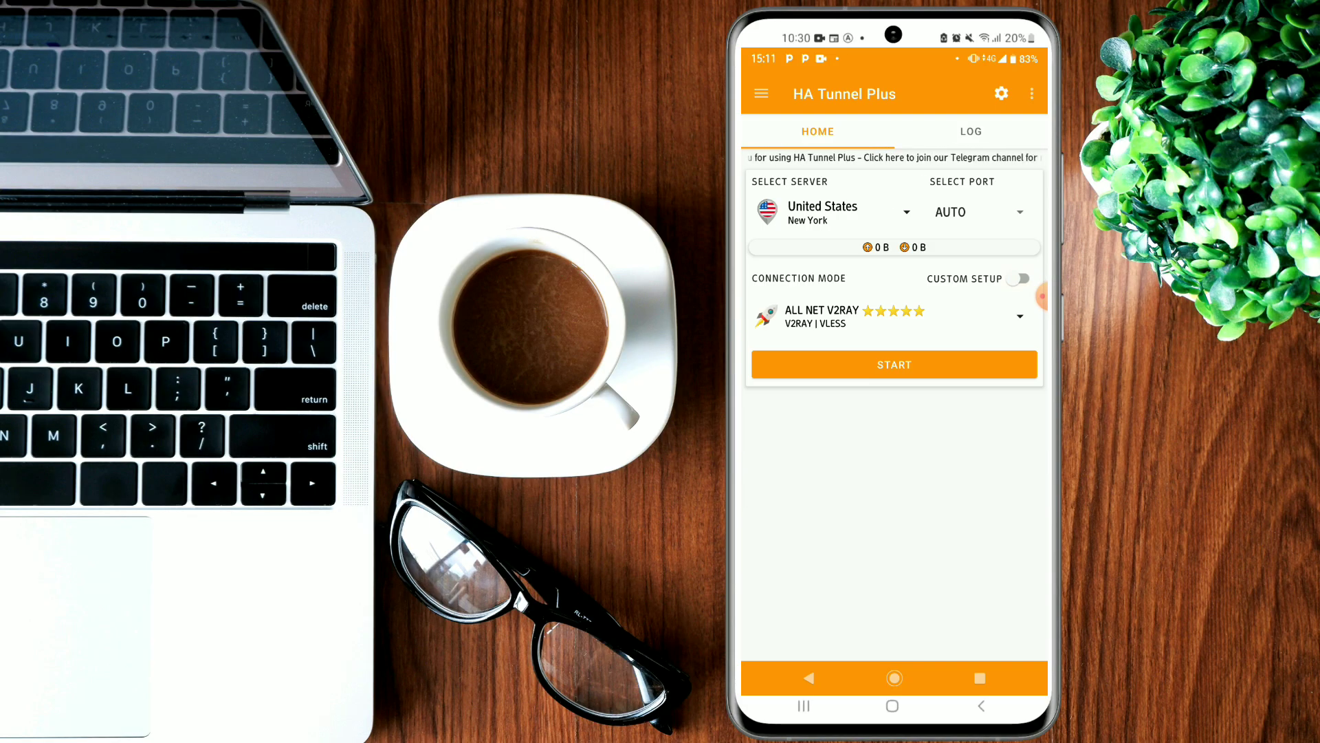
left_click(1018, 279)
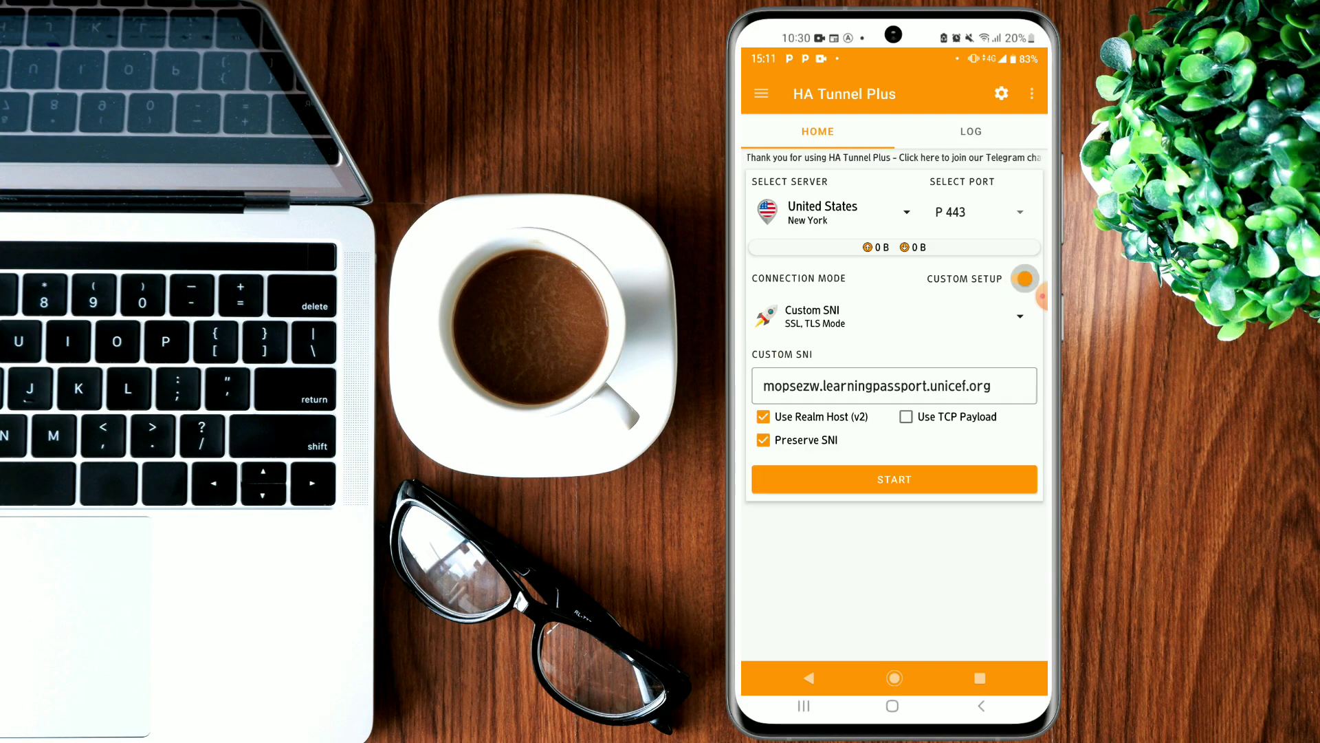
Step: Keep port 443 as the connection port and bring up the connection-mode list
left_click(1023, 279)
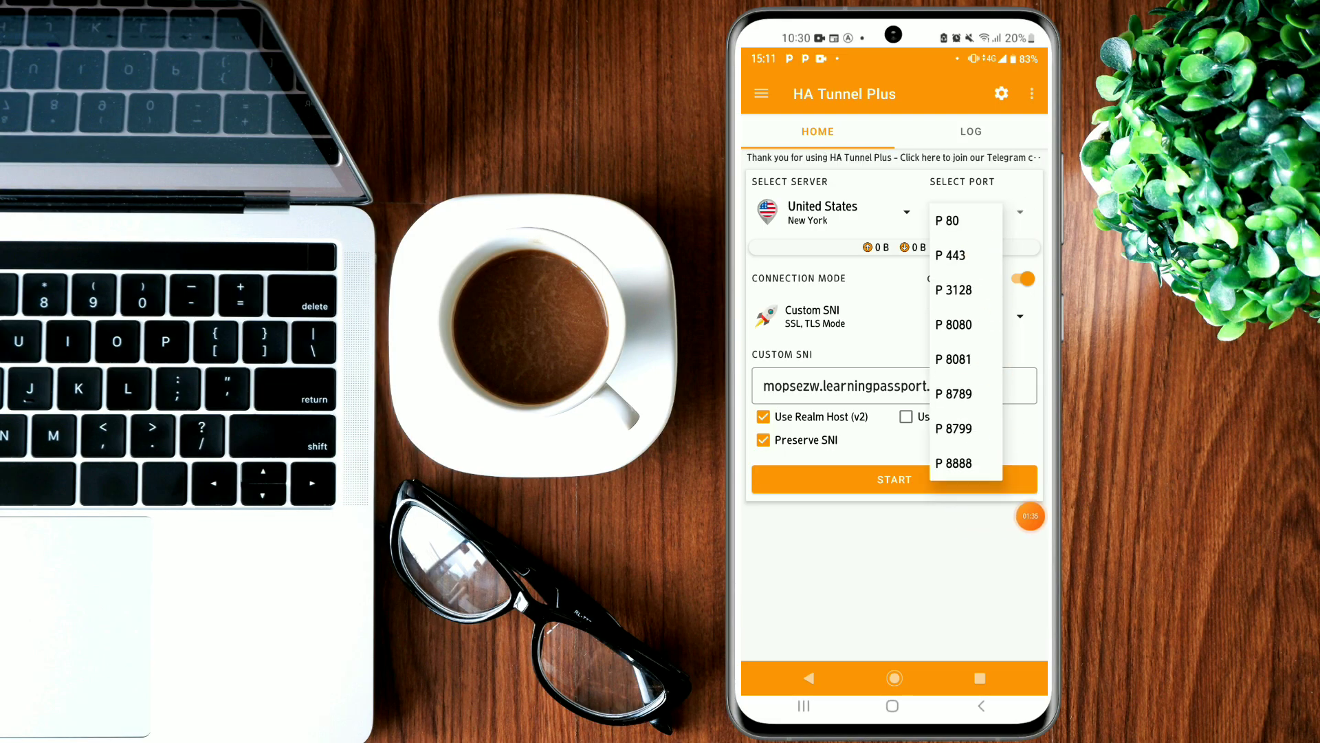
left_click(950, 254)
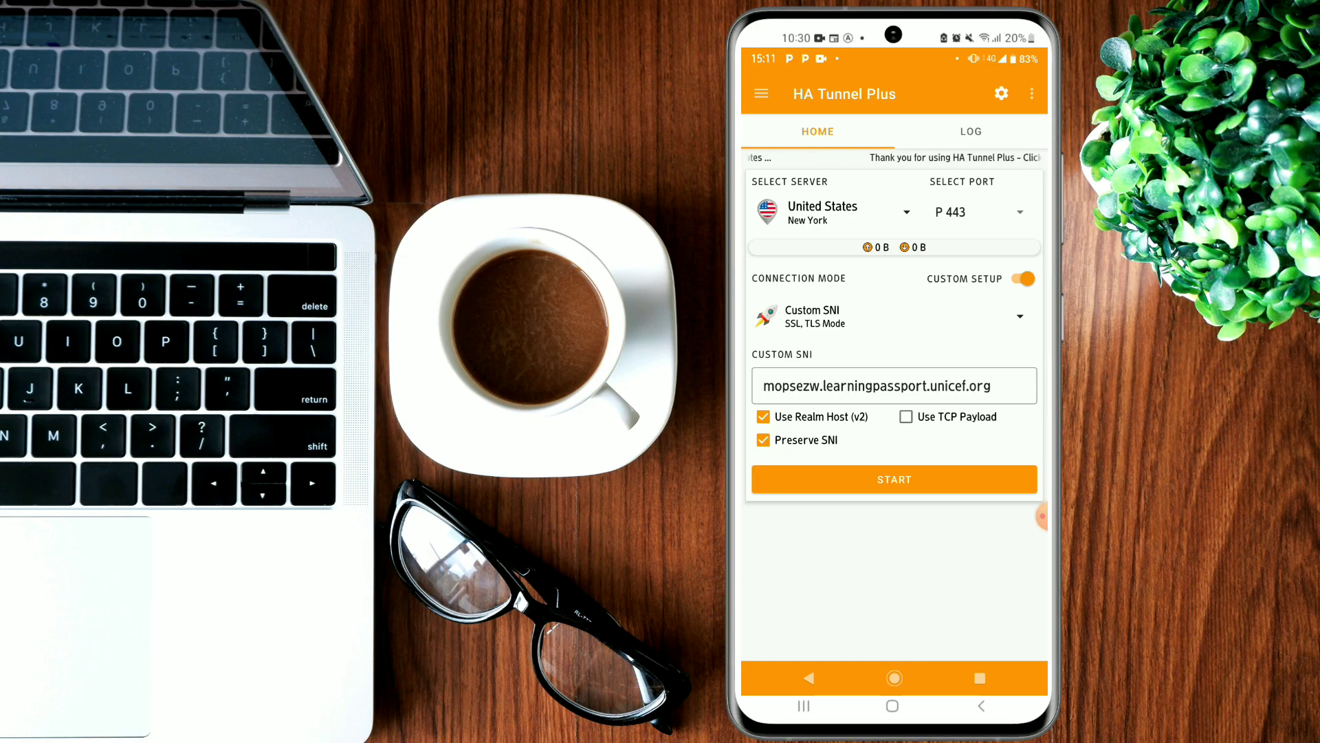
left_click(834, 211)
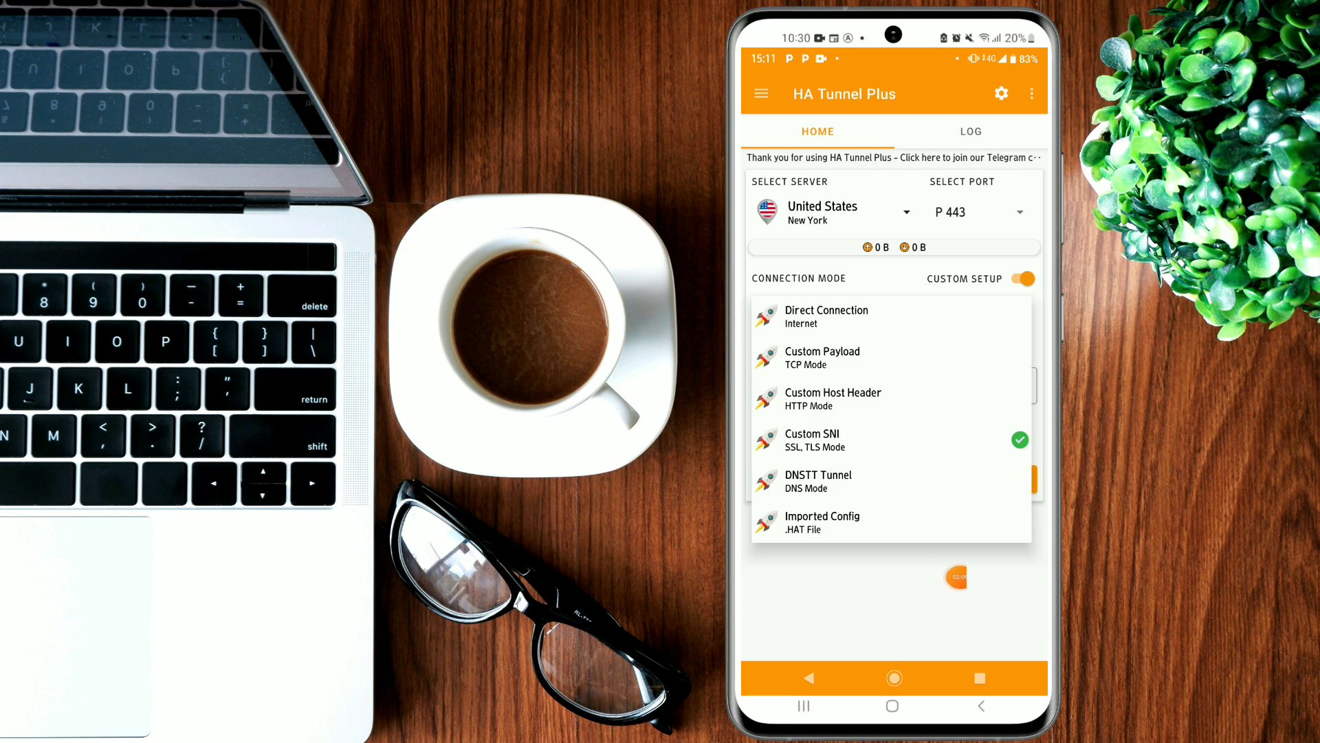
left_click(811, 433)
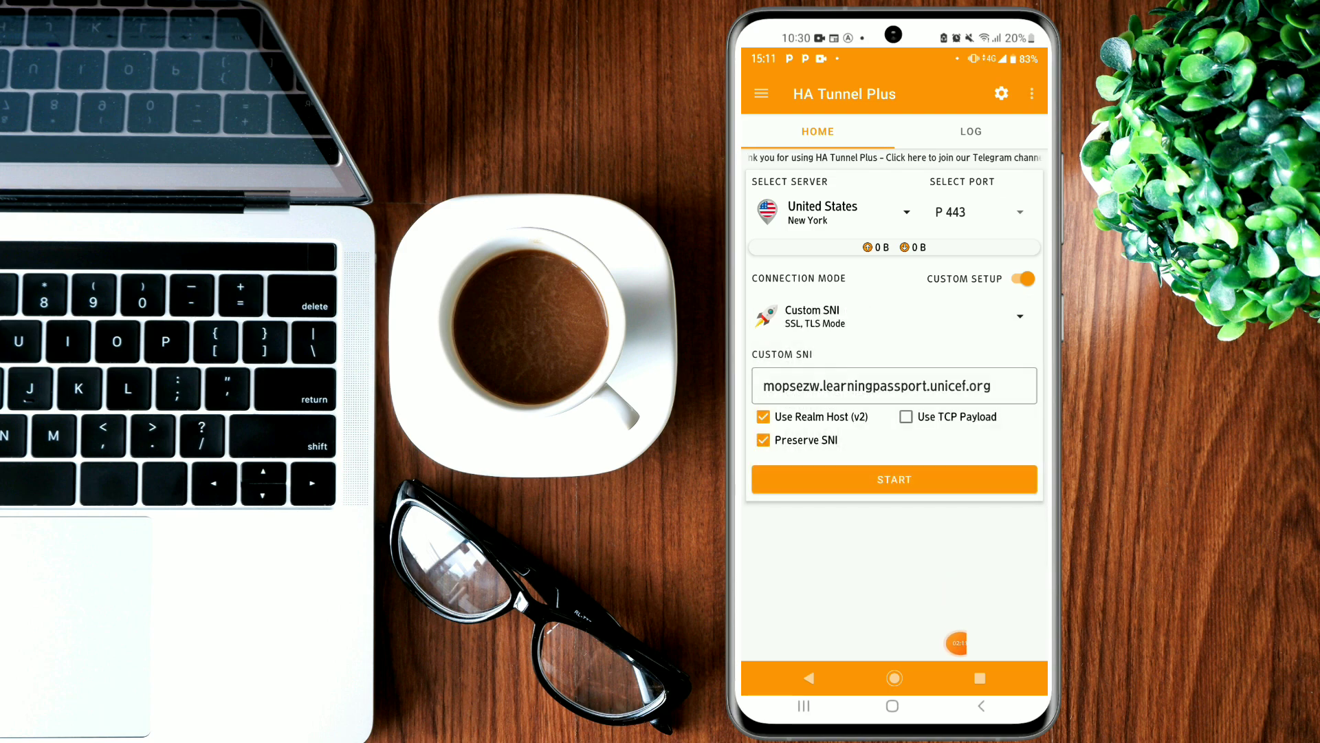
left_click(894, 385)
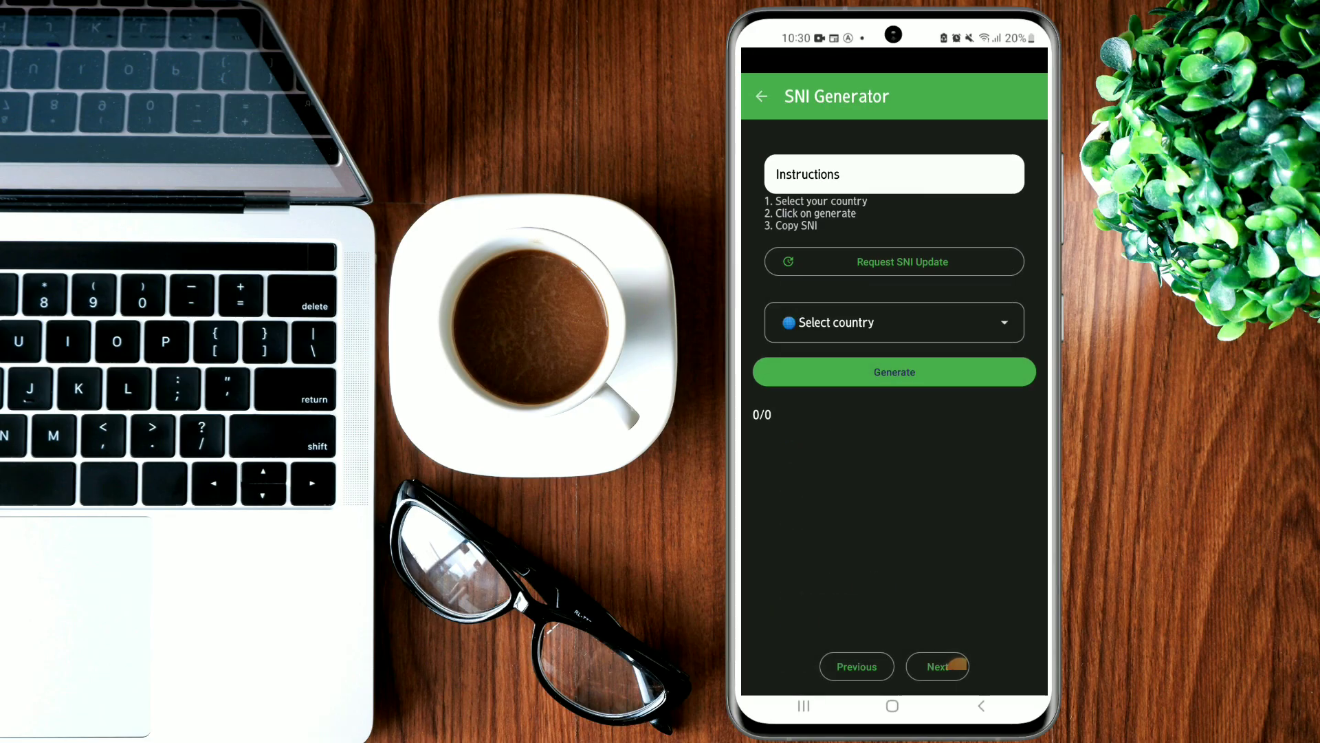
Step: Return to KOFnet's home screen and open the SNI Generator tool
left_click(760, 96)
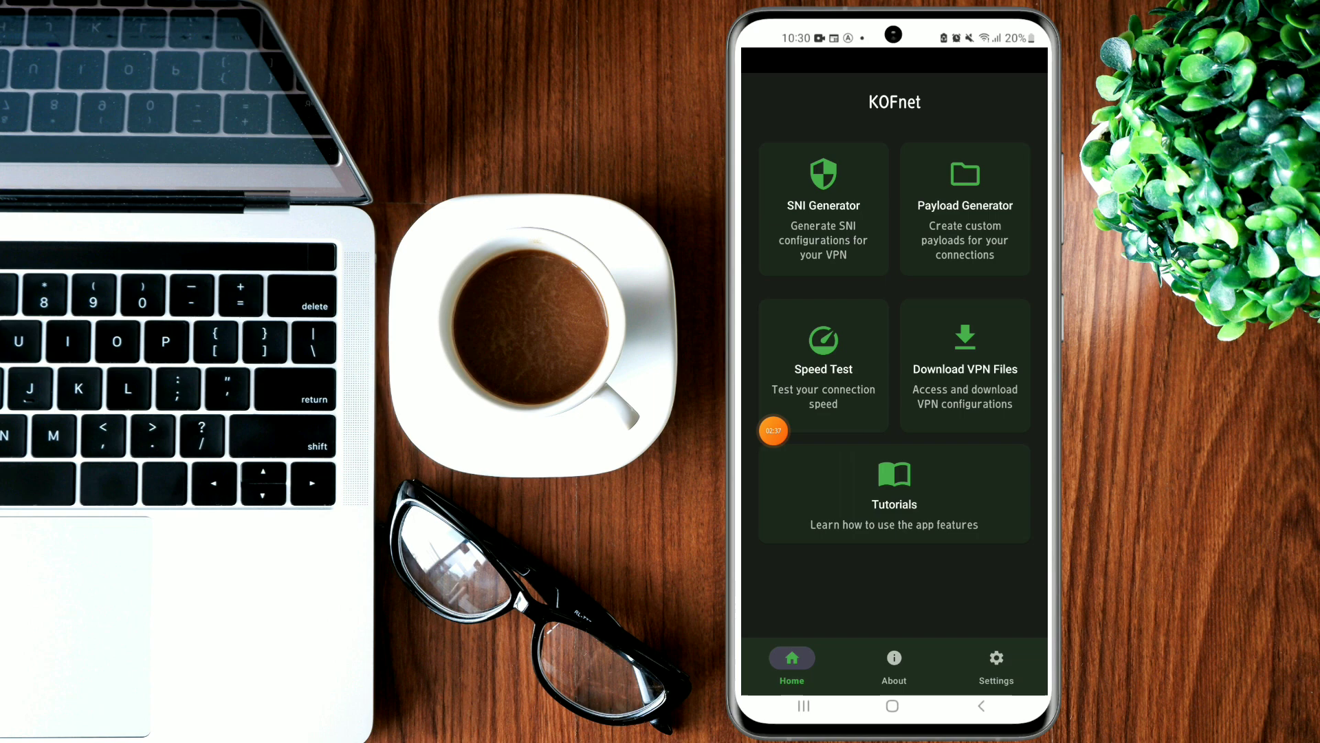
left_click(822, 209)
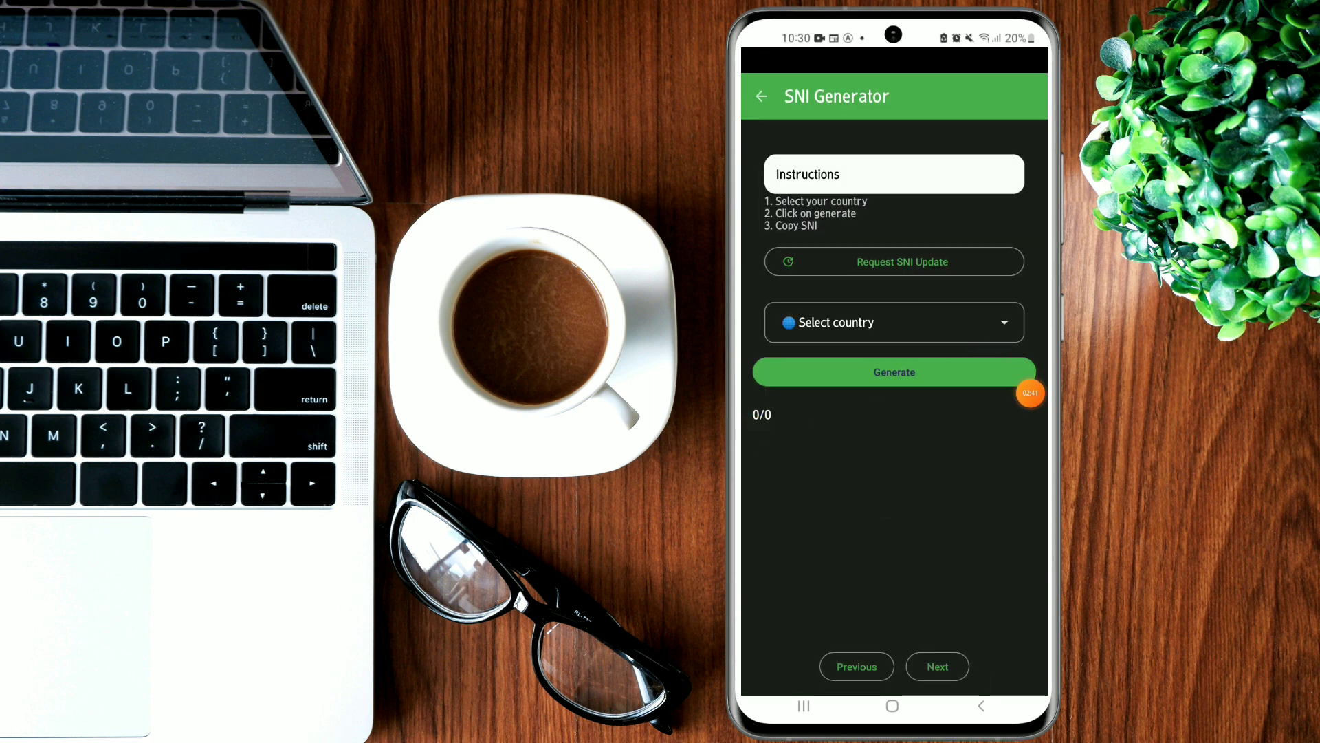
Step: Choose Uganda from the country list and generate its 13 SNI hosts
left_click(894, 322)
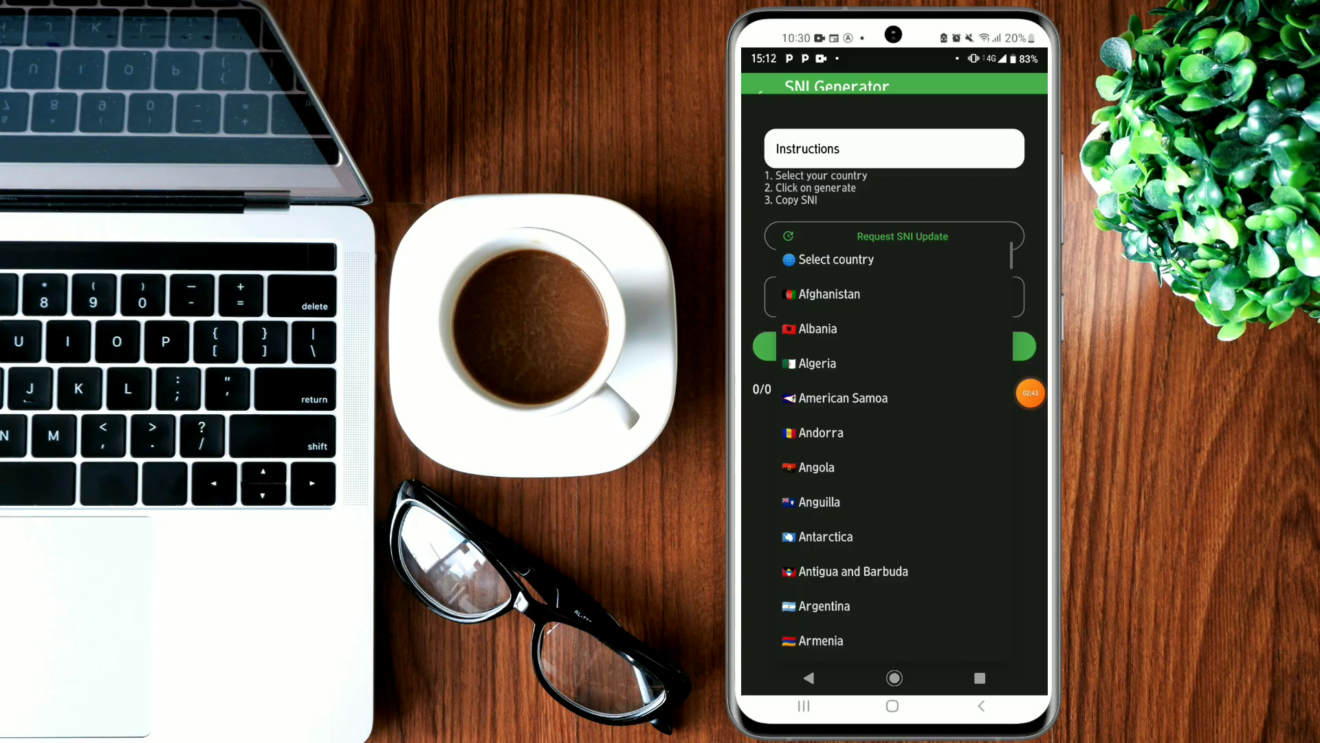
scroll("down", 3)
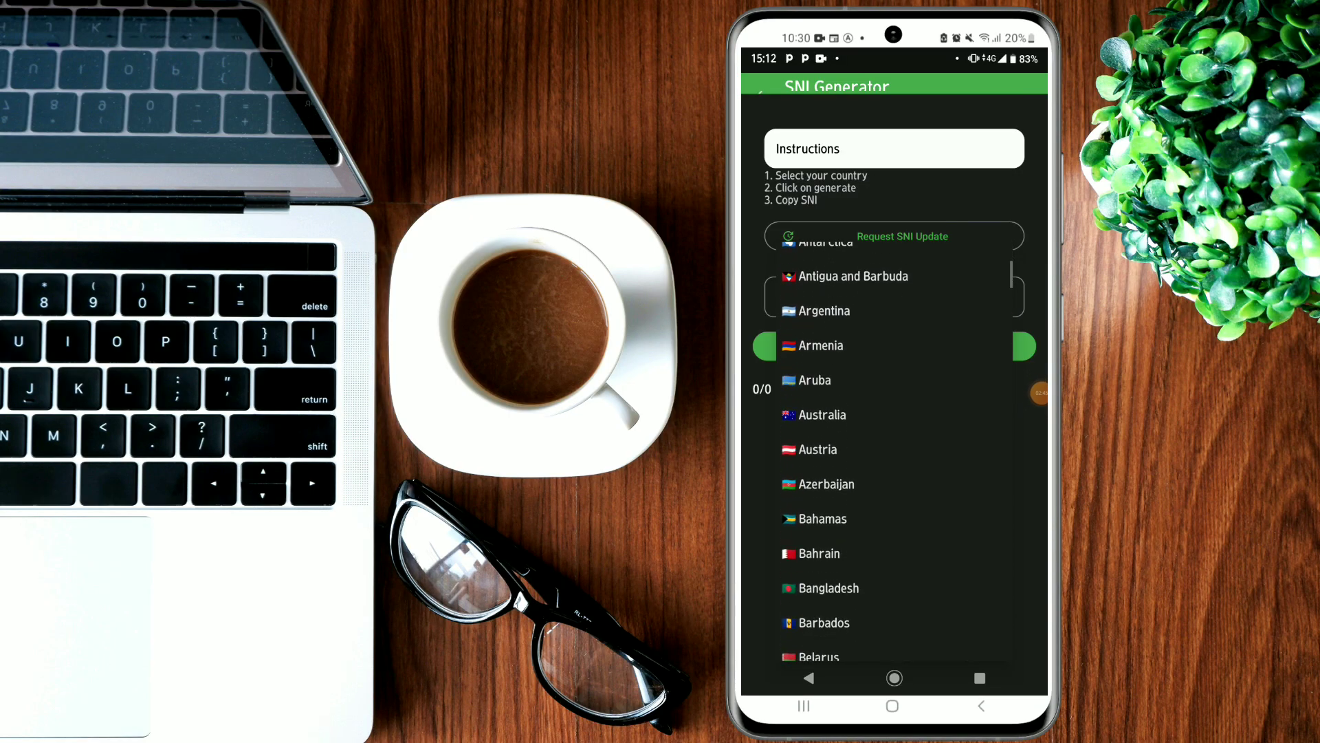
scroll("down", 3)
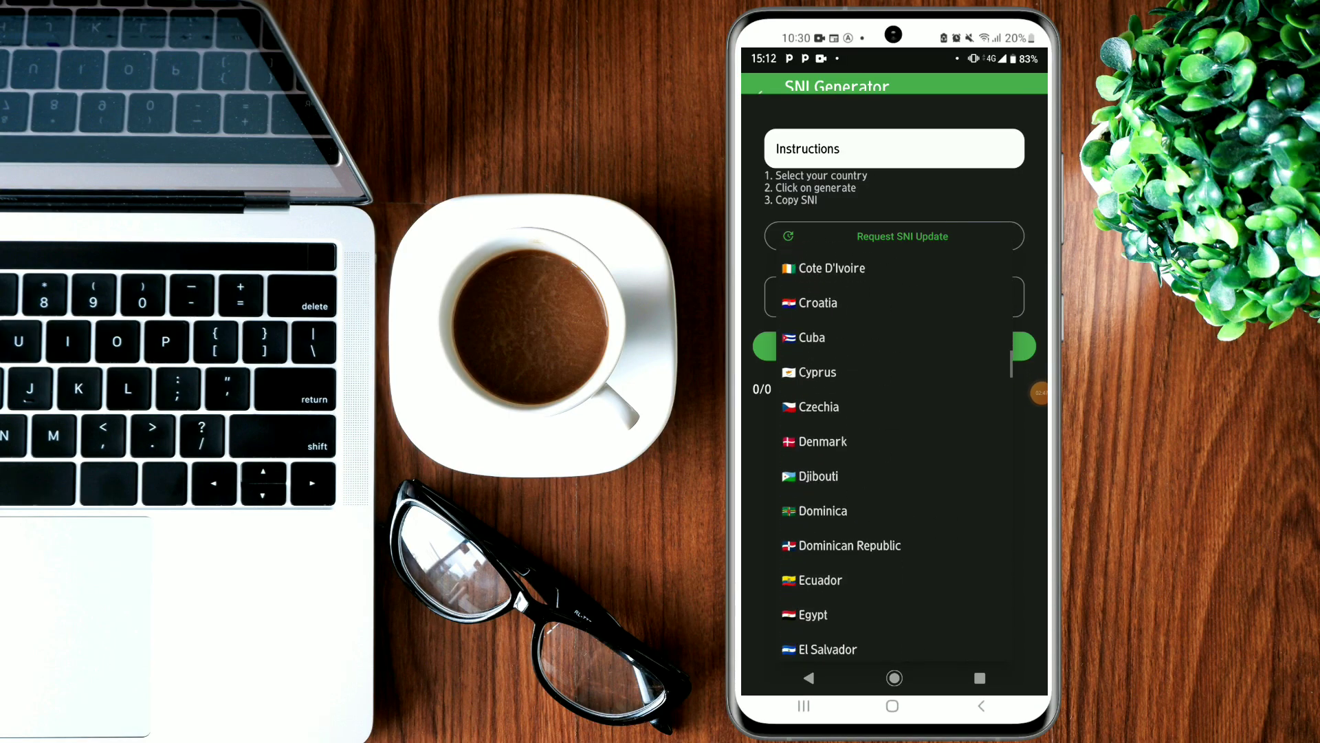
scroll("down", 3)
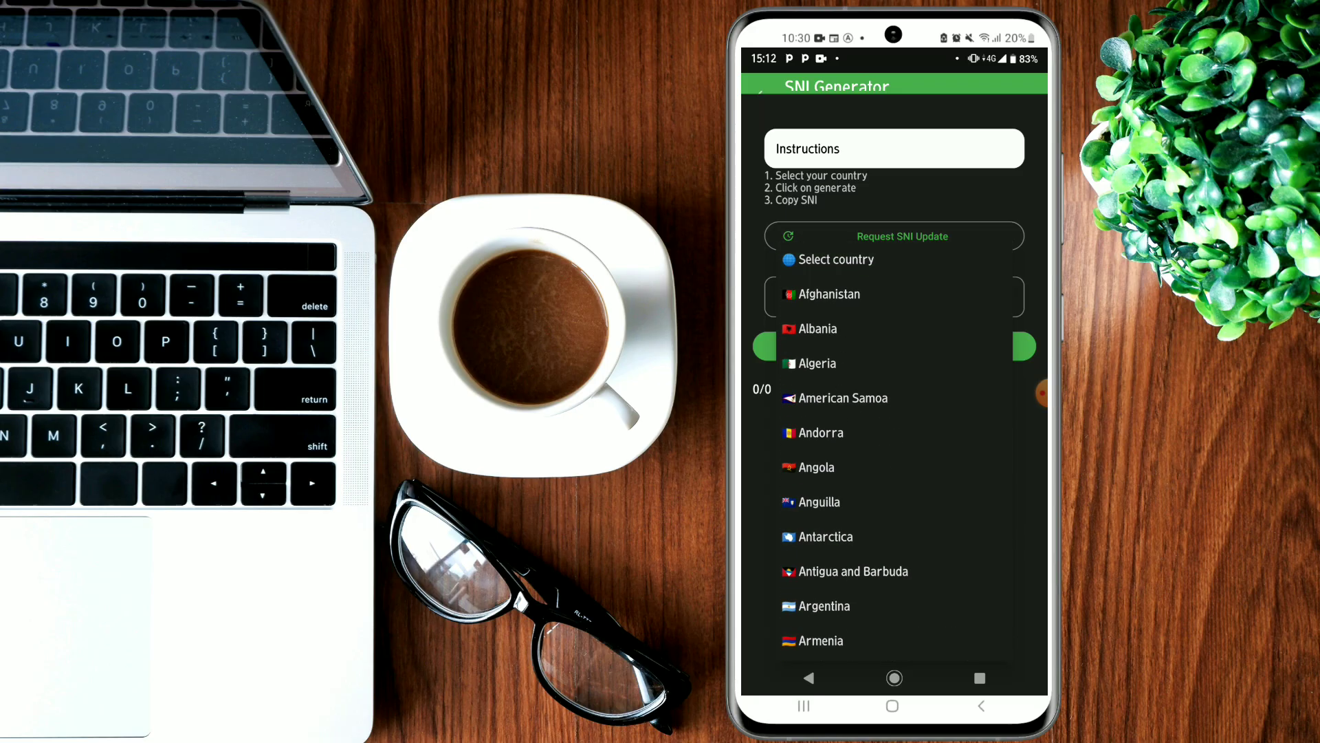
scroll("down", 3)
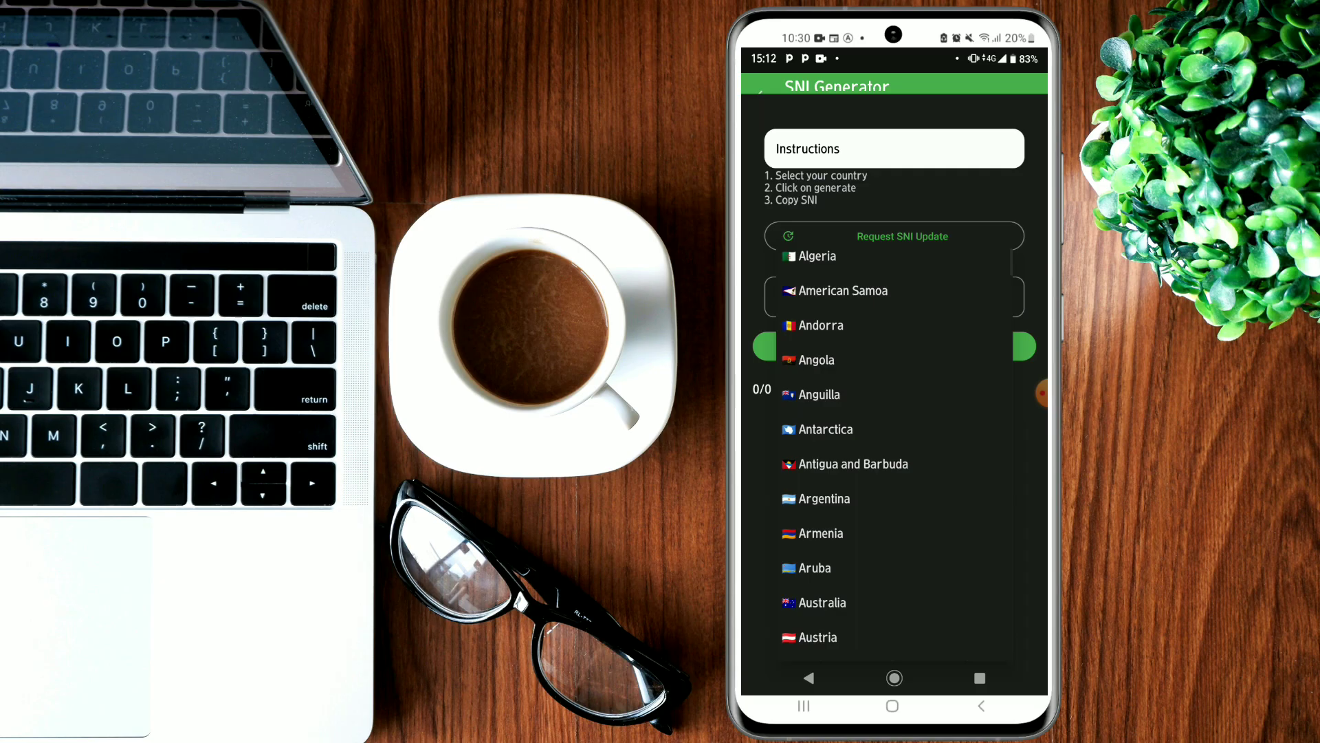
scroll("down", 3)
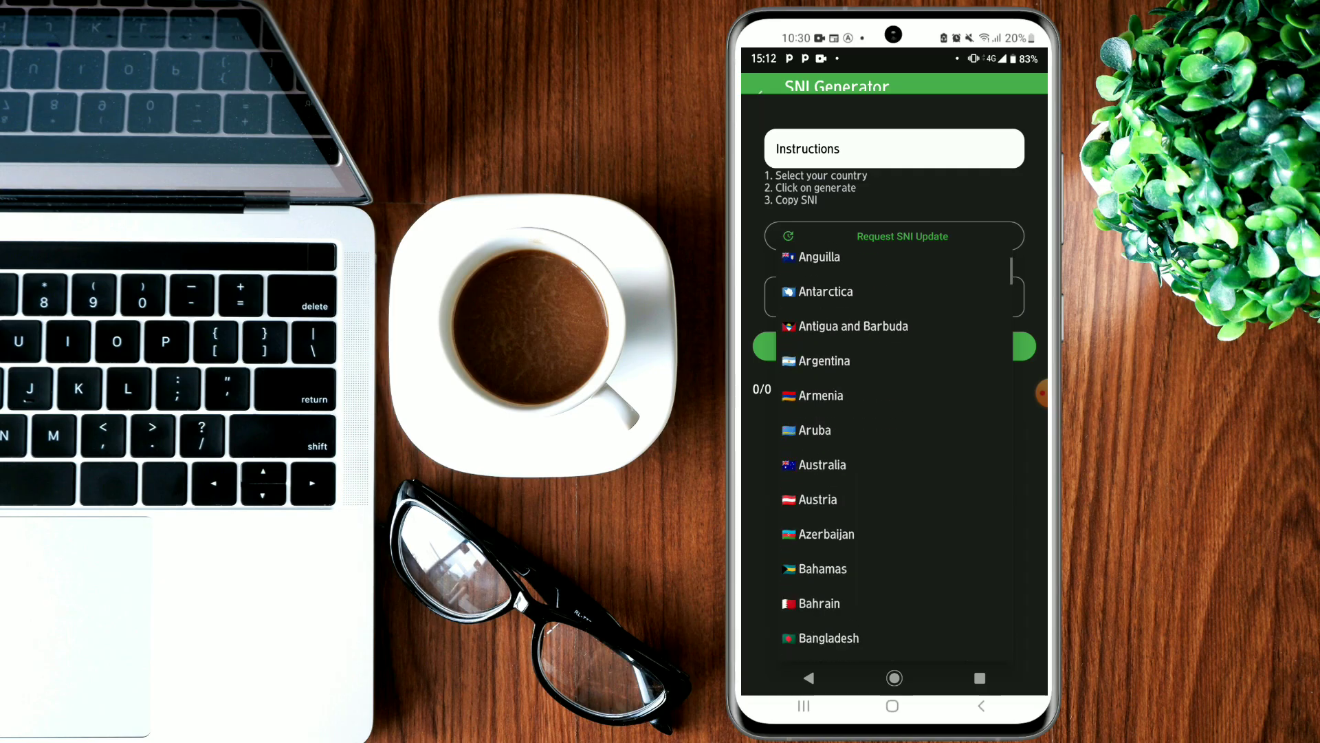
scroll("down", 3)
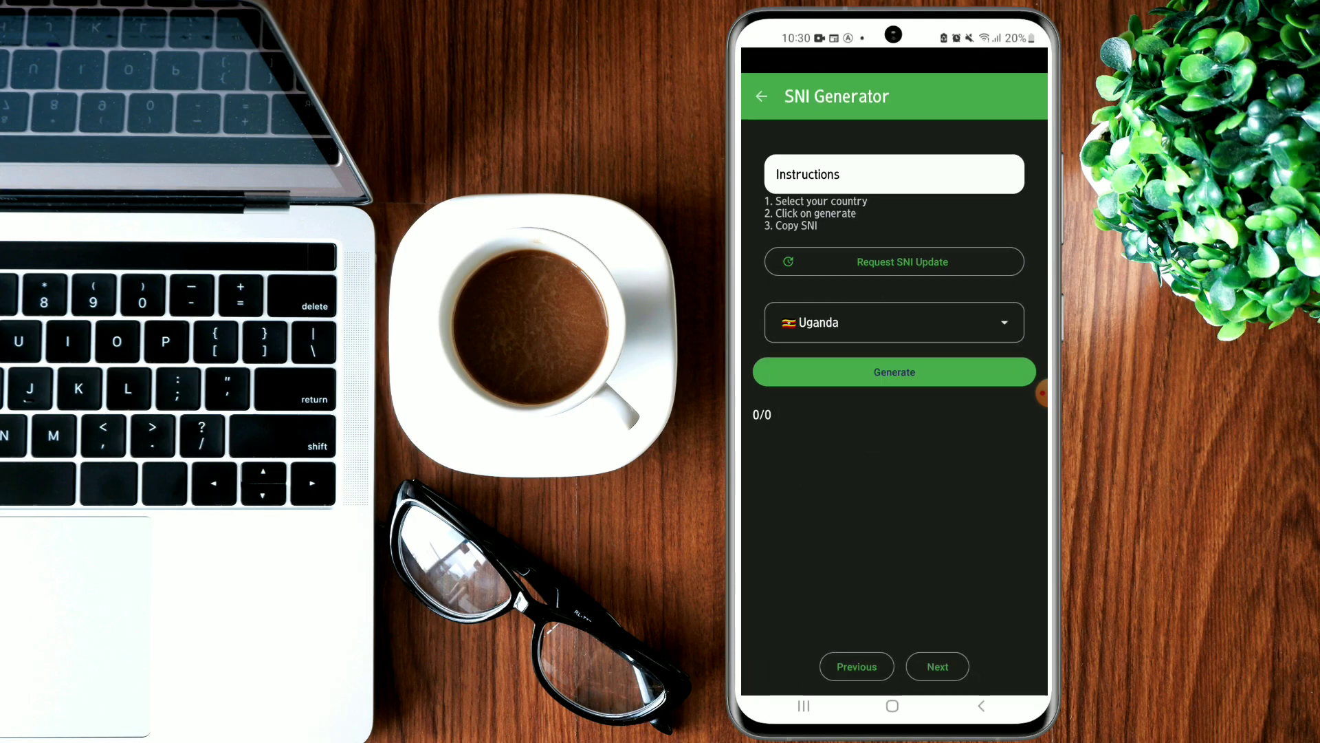
left_click(893, 371)
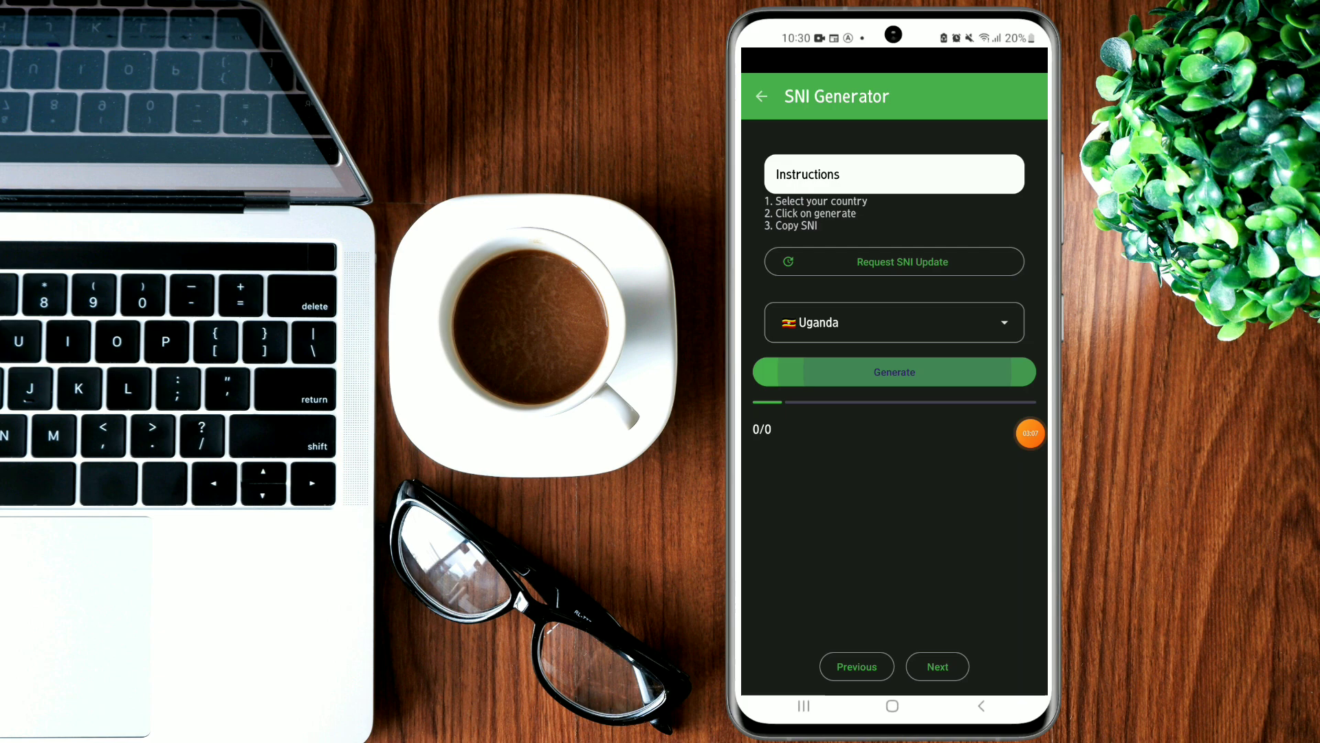
Step: Step to entry 4/13 and copy the analytics.thenational.academy SNI host
left_click(894, 371)
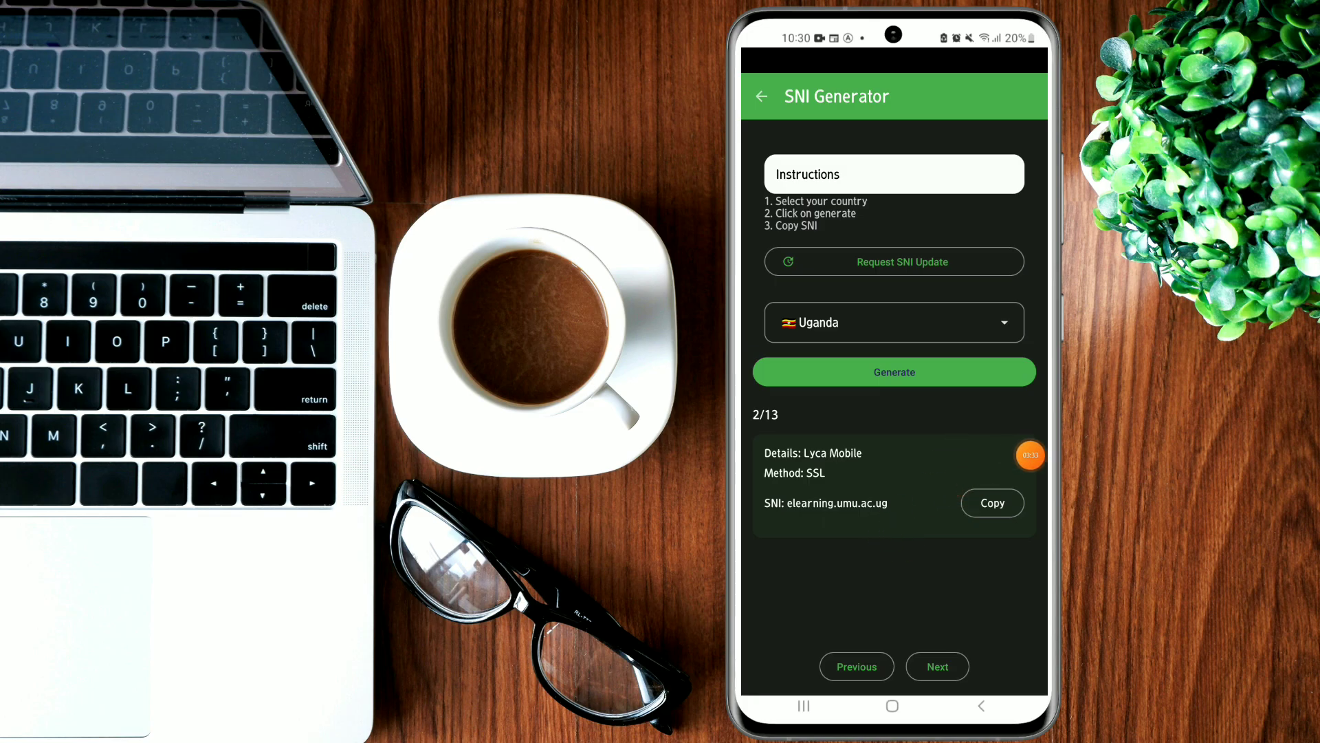
left_click(937, 666)
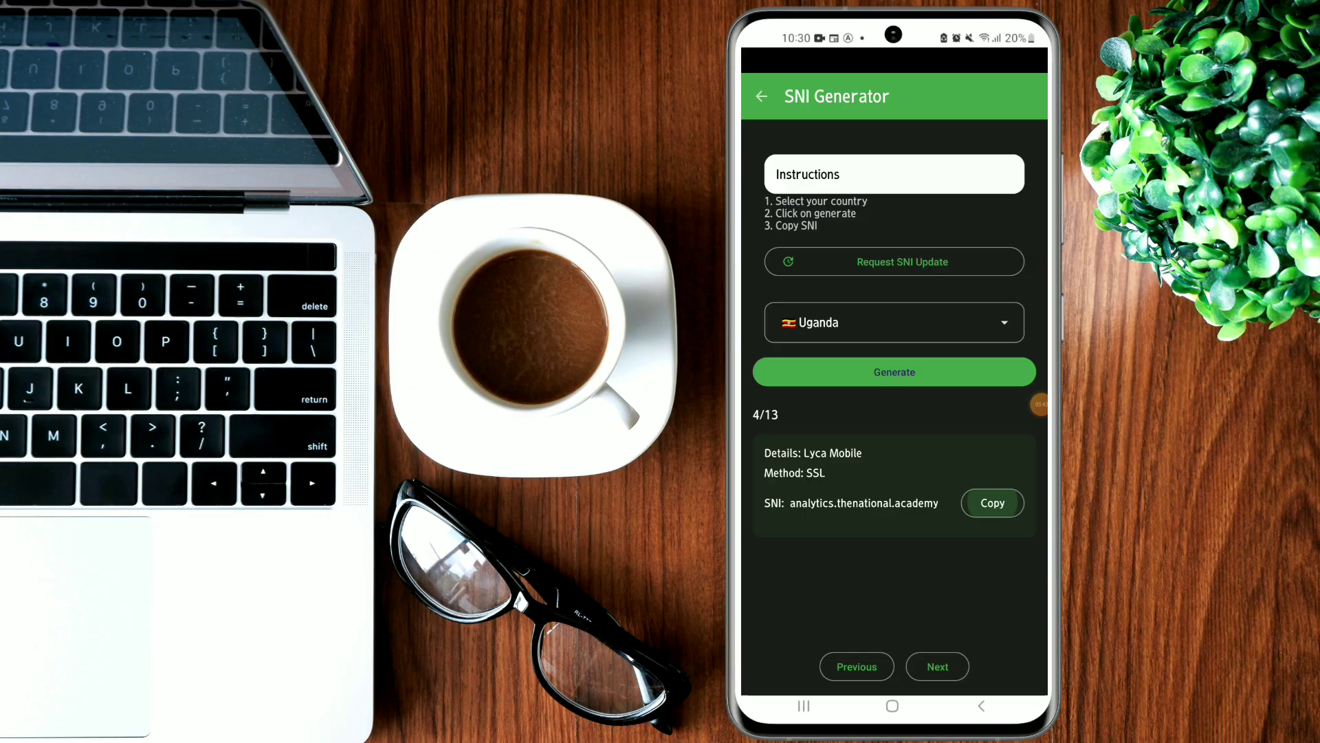
left_click(992, 504)
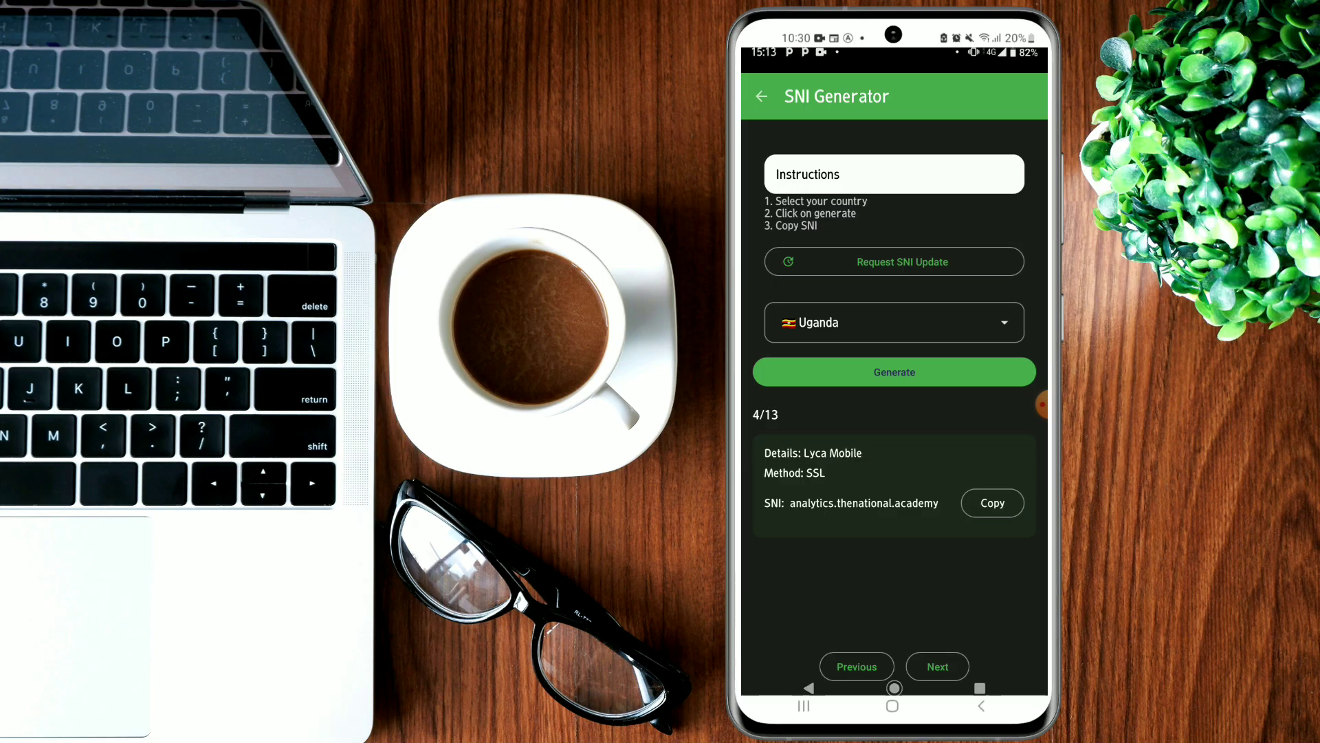
Step: Switch the country to Botswana and step to the Airtel SNI 89.117.16.186, entry 11/13
left_click(894, 321)
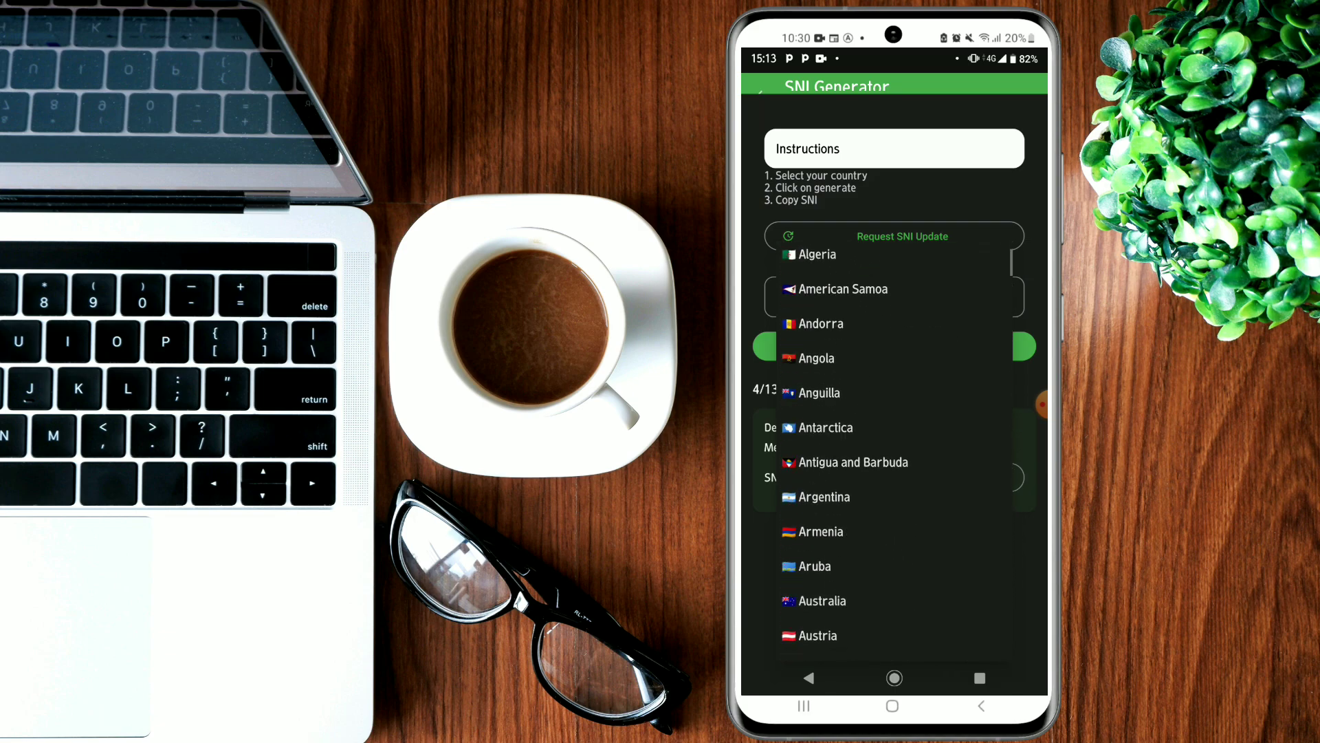
scroll("down", 3)
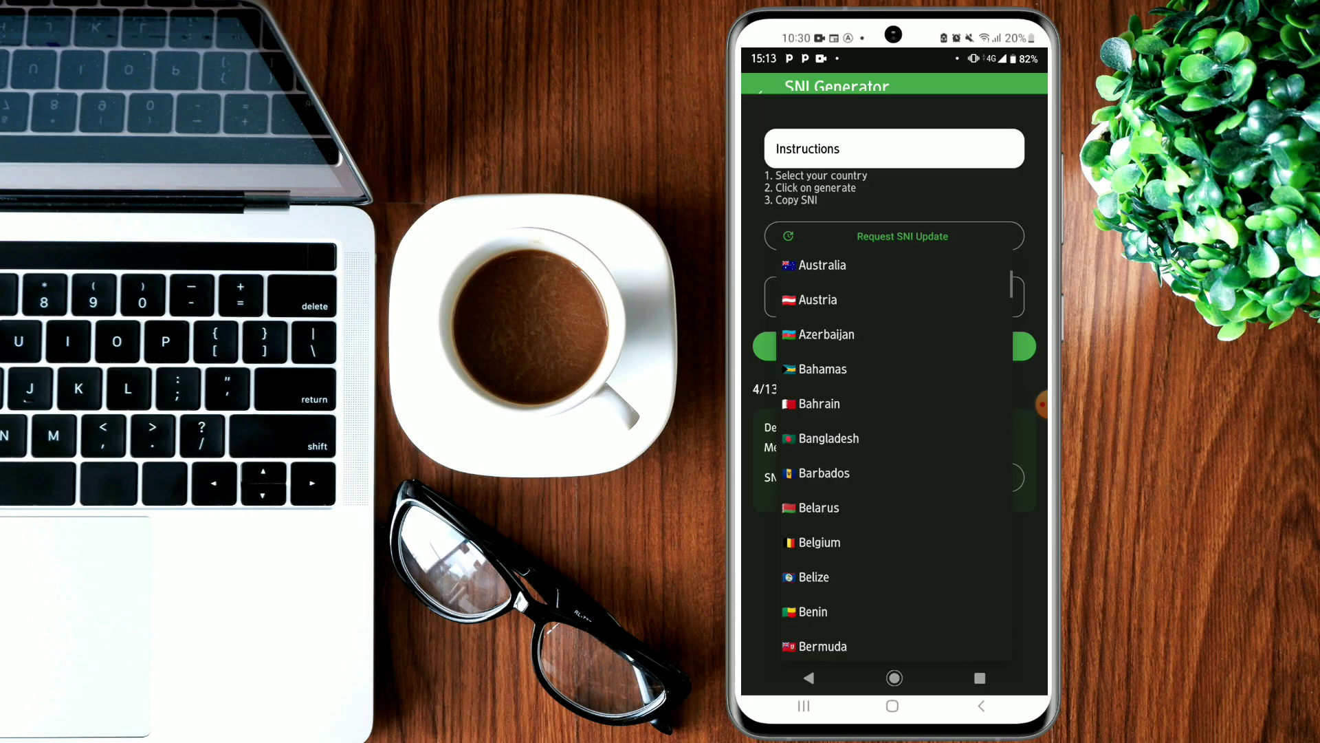
scroll("down", 3)
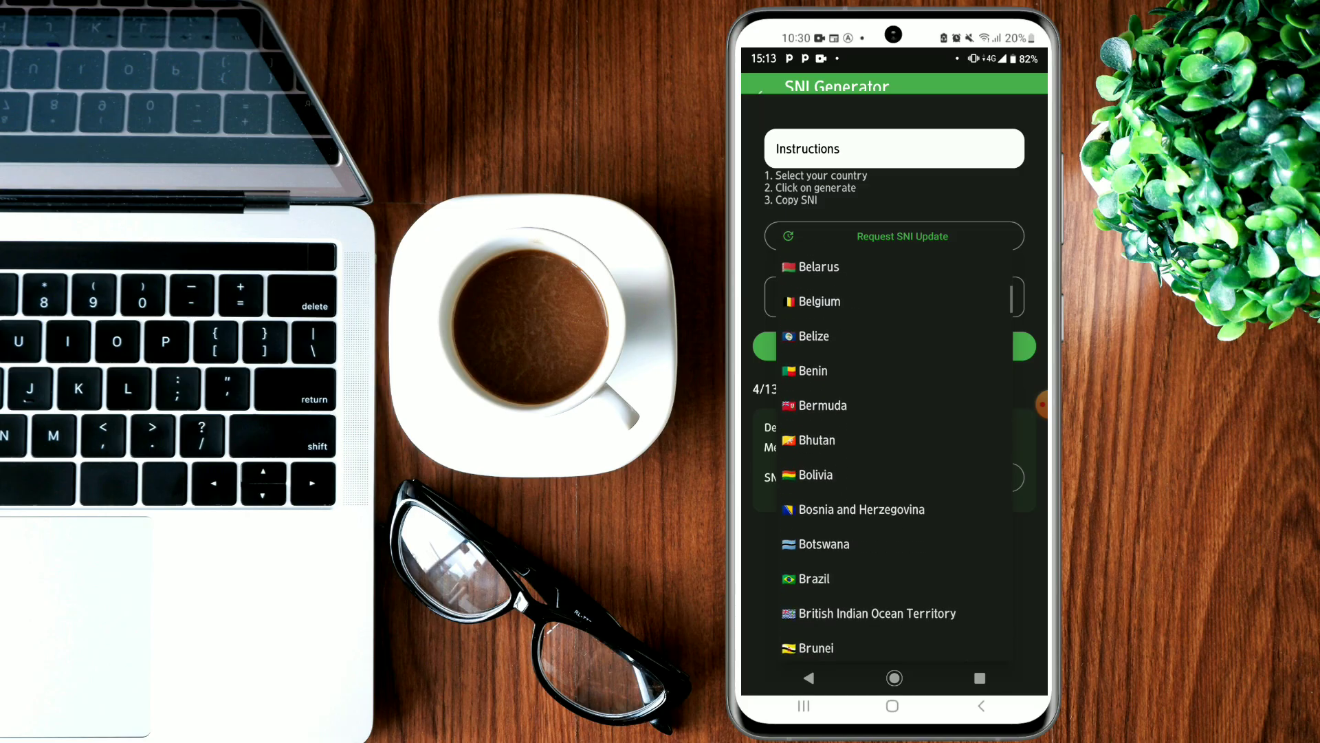
left_click(821, 544)
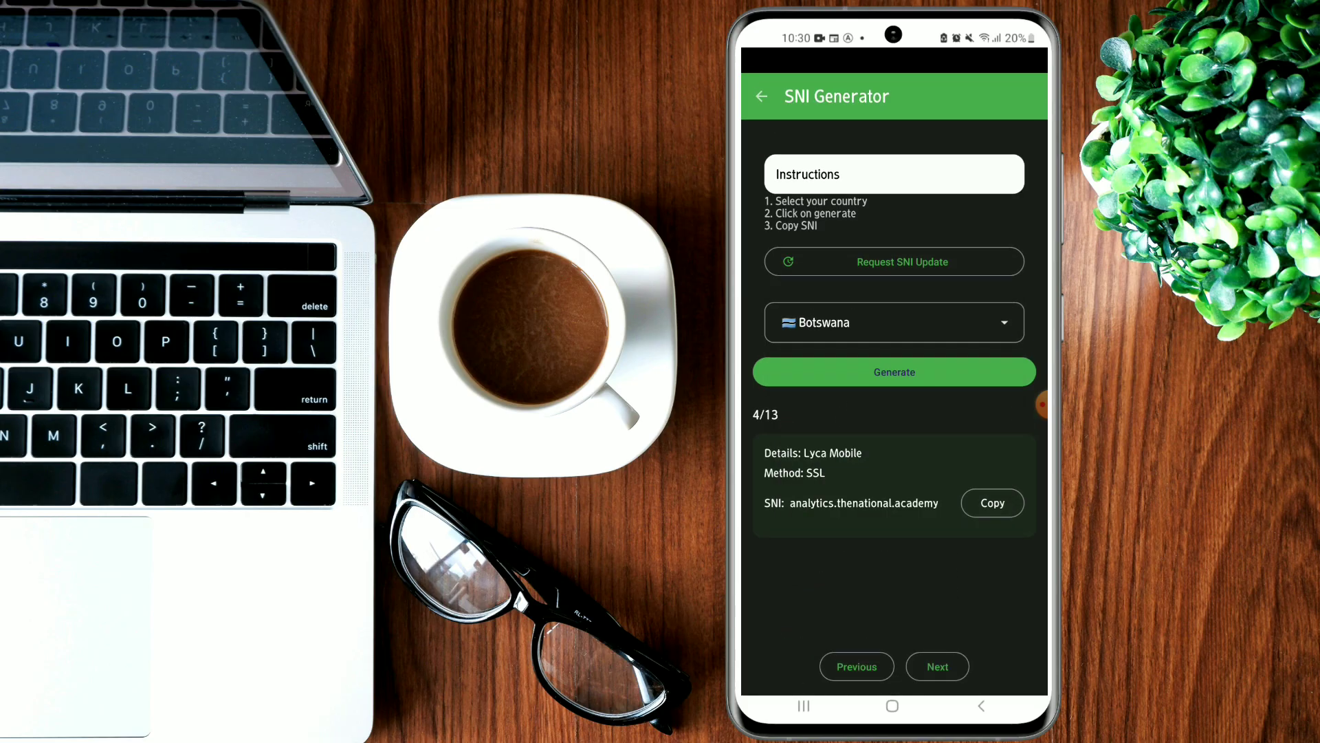
left_click(936, 666)
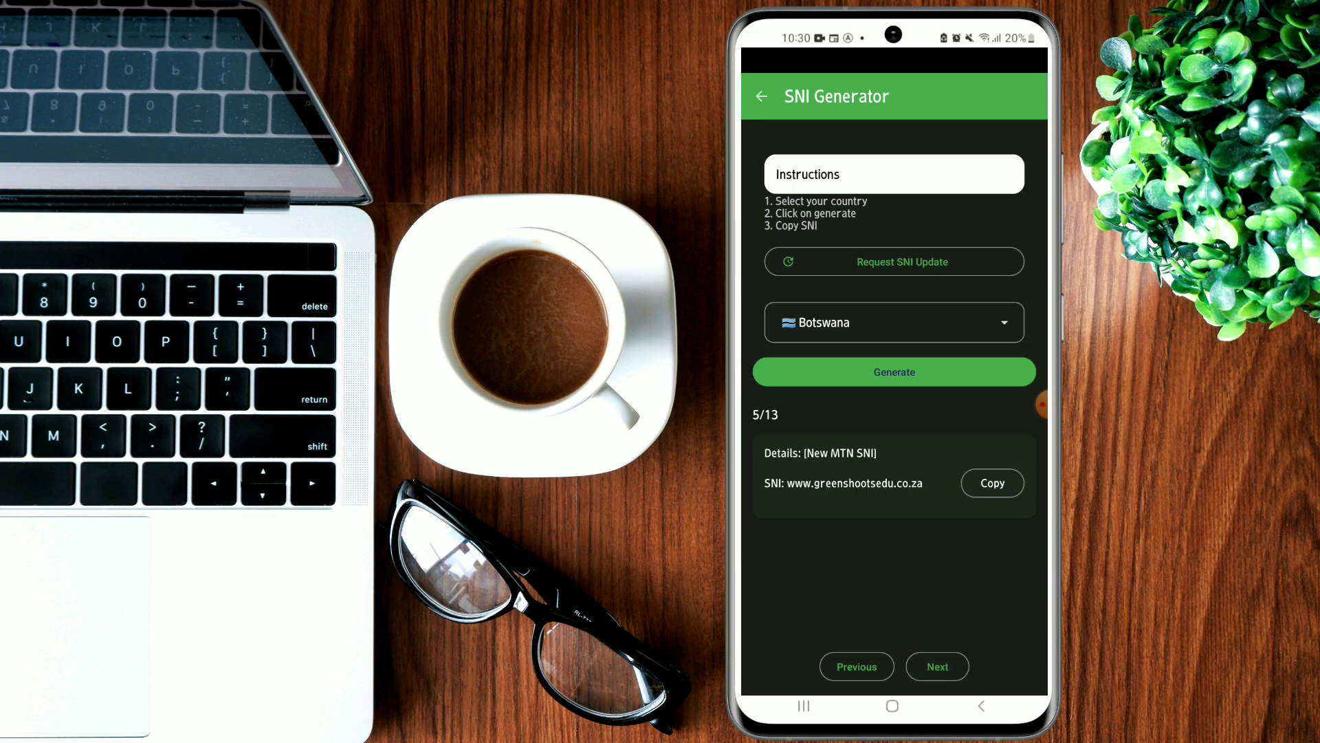
left_click(937, 665)
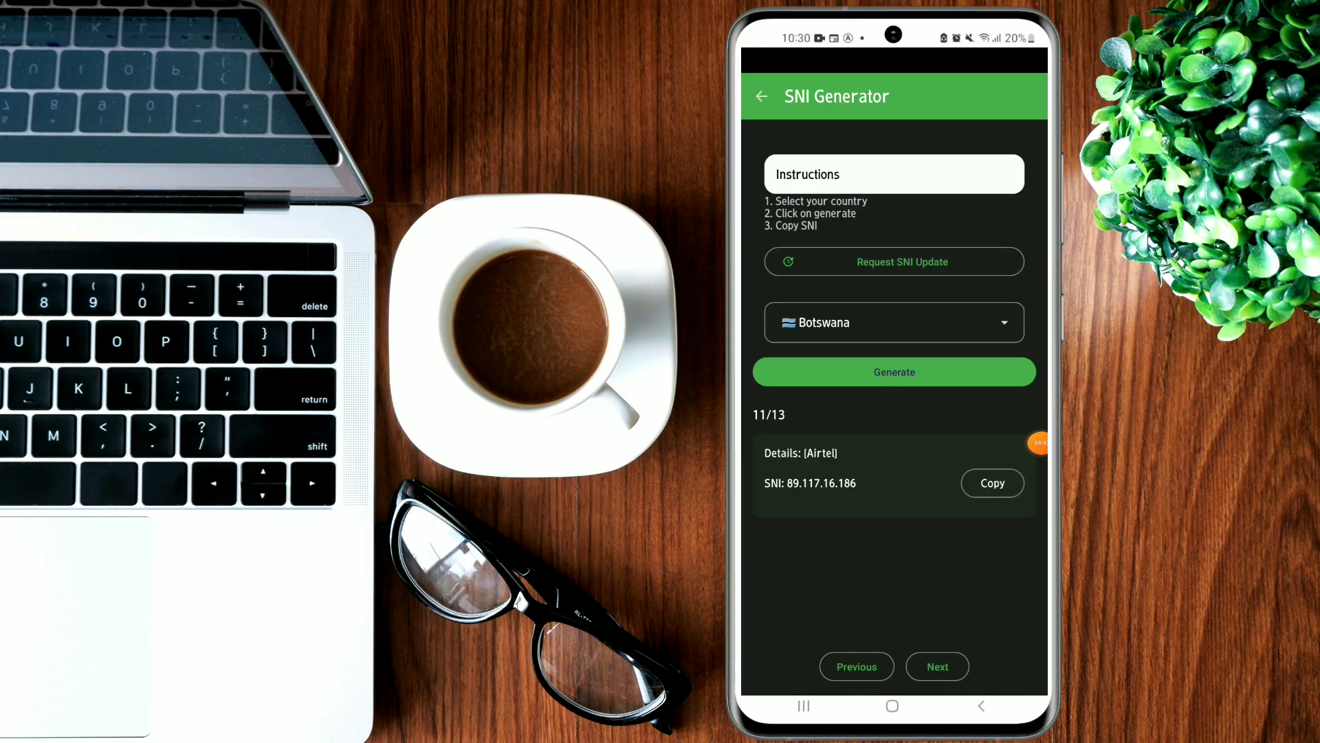
Step: Enter 89.117.16.186 into HA Tunnel Plus's Custom SNI field
left_click(991, 482)
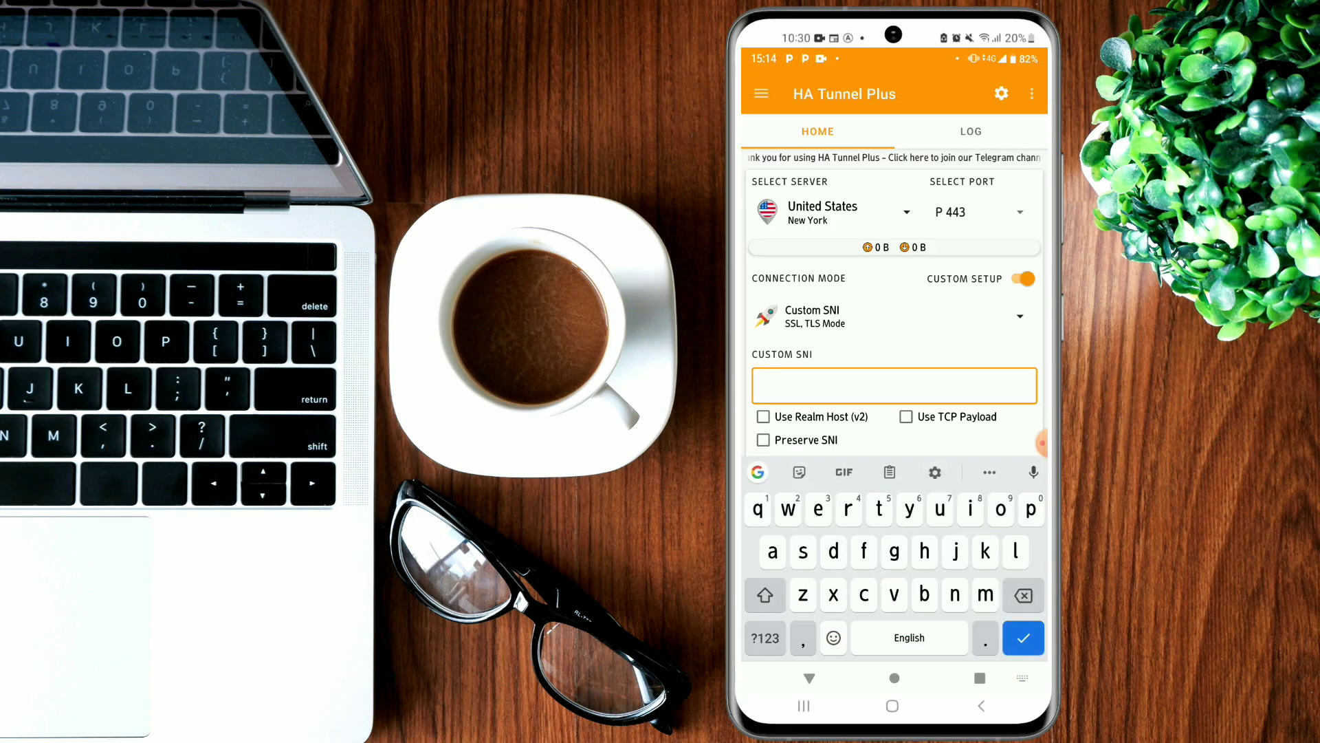
type("89.117.16.186")
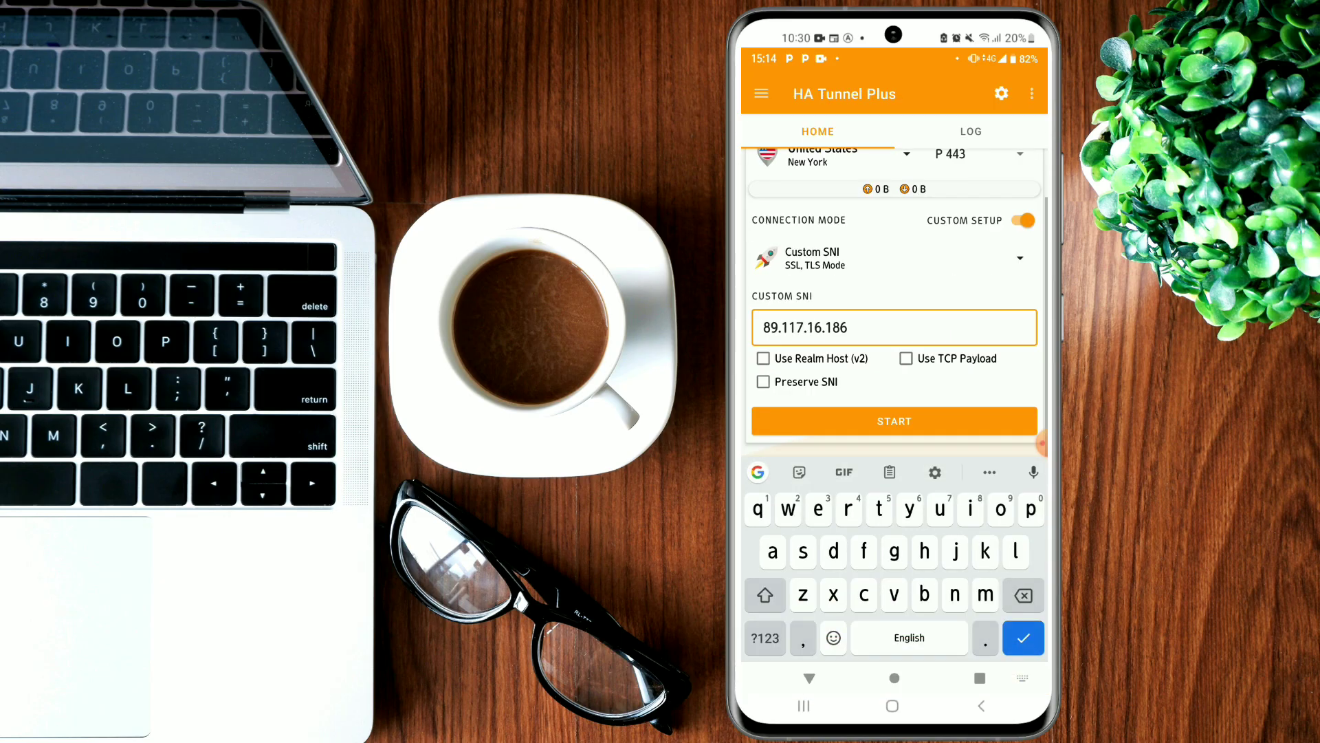
left_click(763, 358)
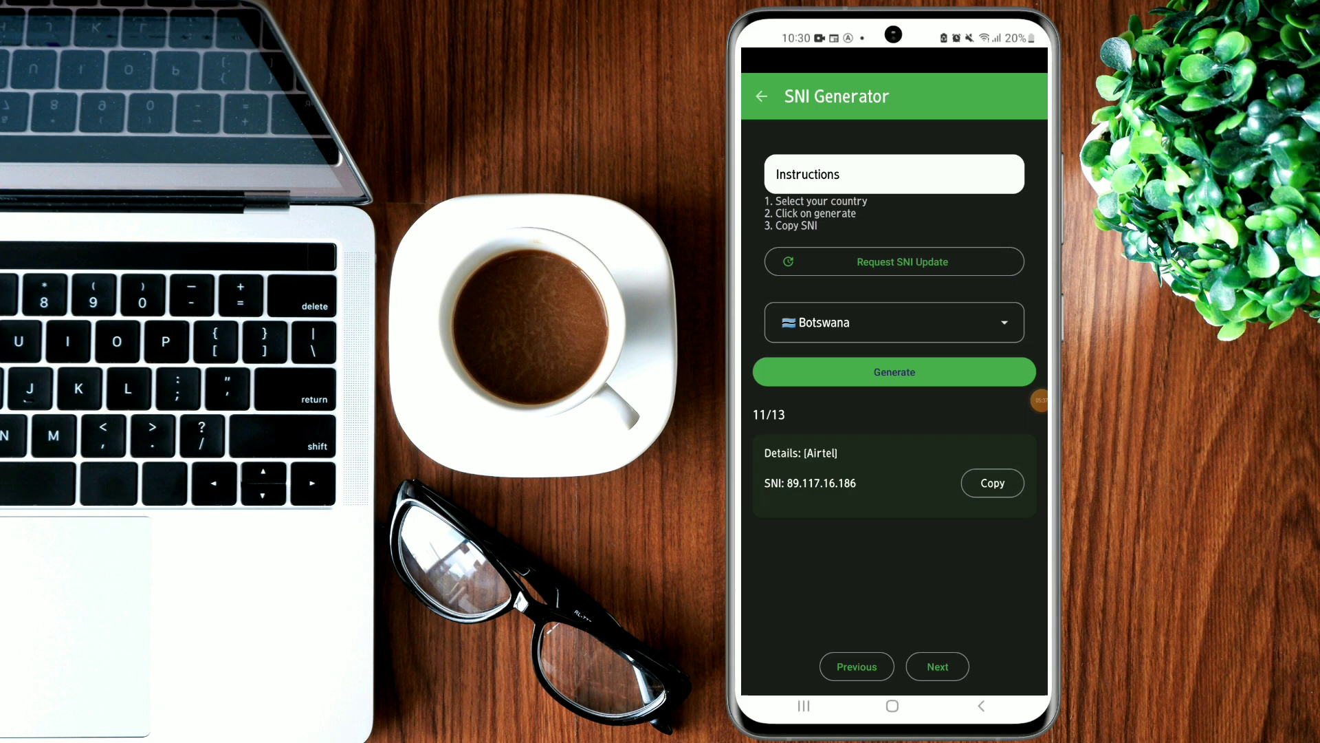
Step: Pick Bangladesh, generate its 23 SNI entries and step through the first few
left_click(894, 322)
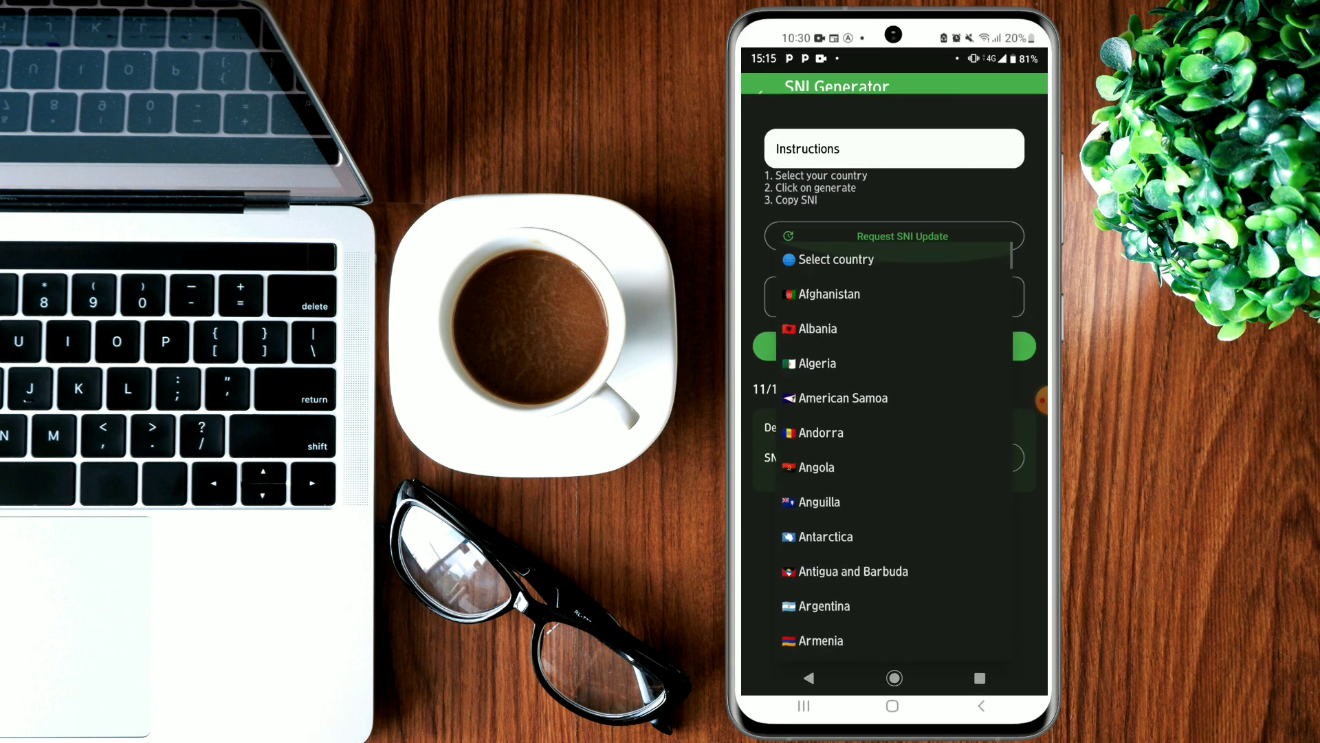
scroll("down", 3)
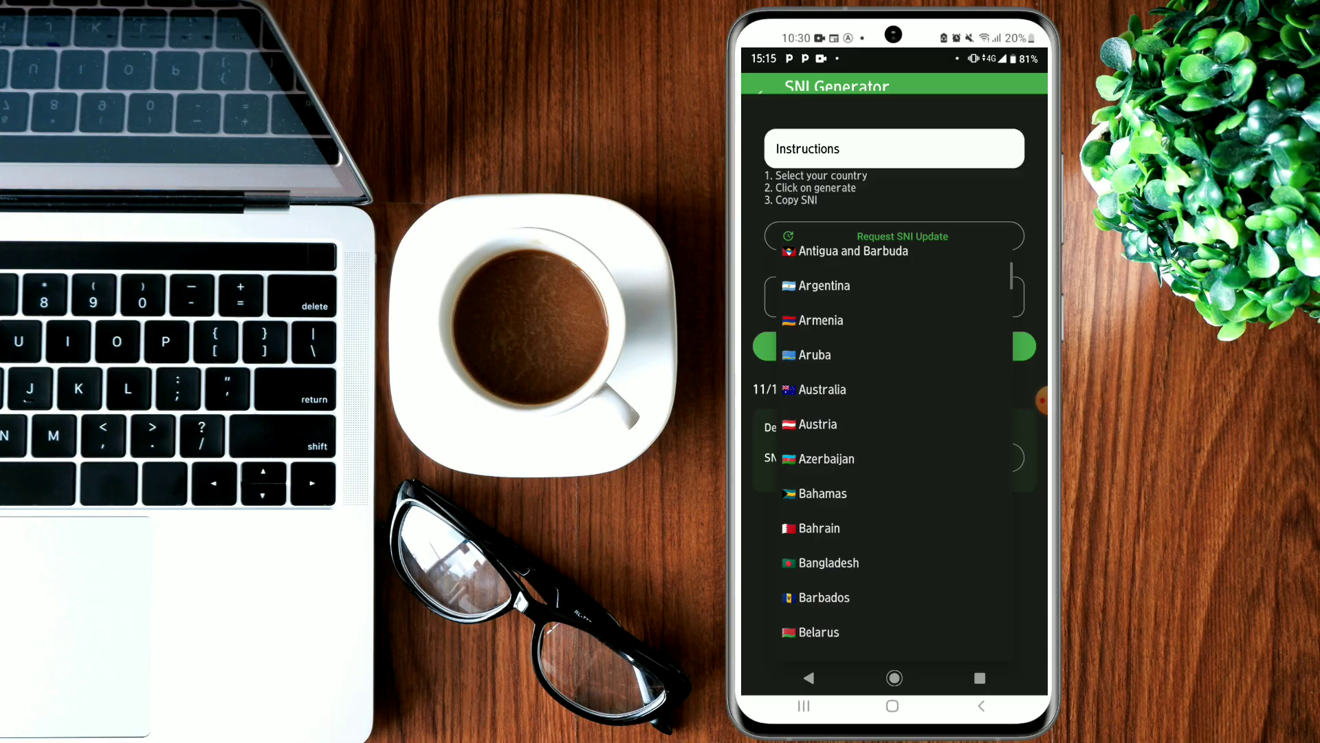
left_click(827, 562)
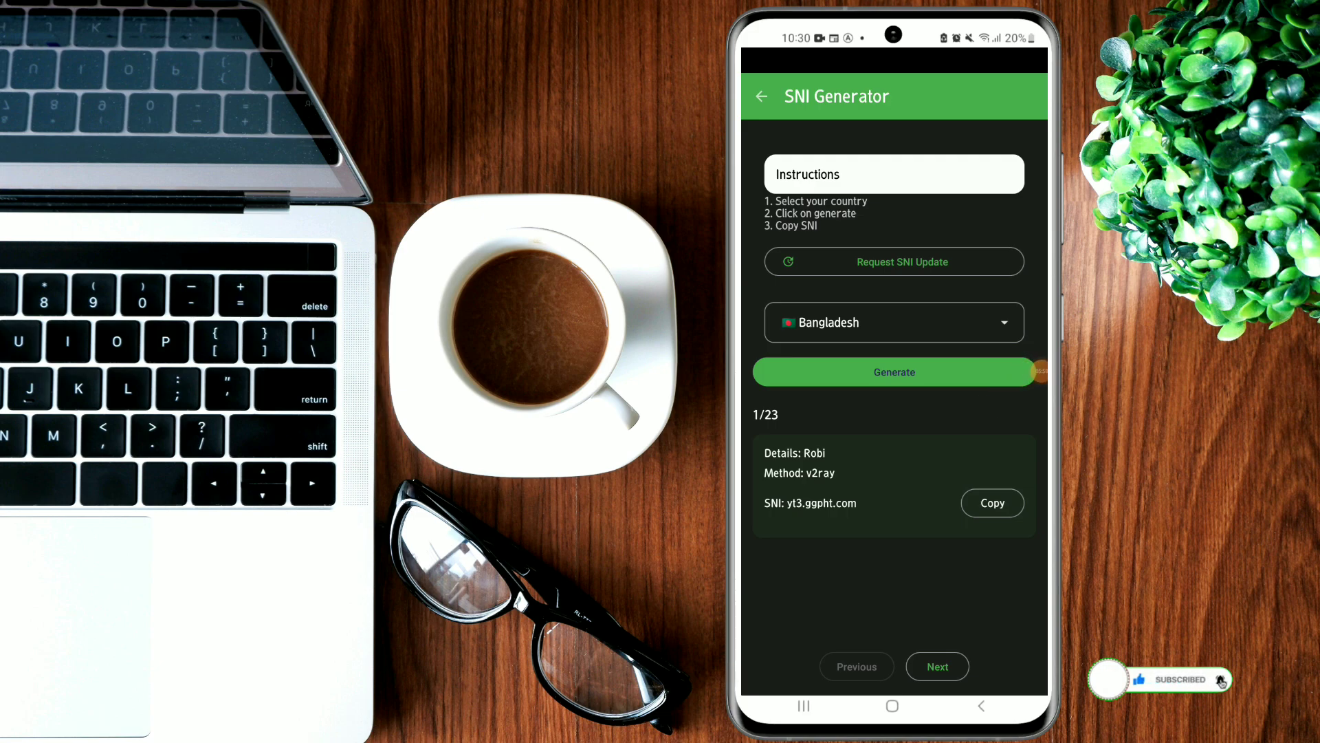
left_click(936, 666)
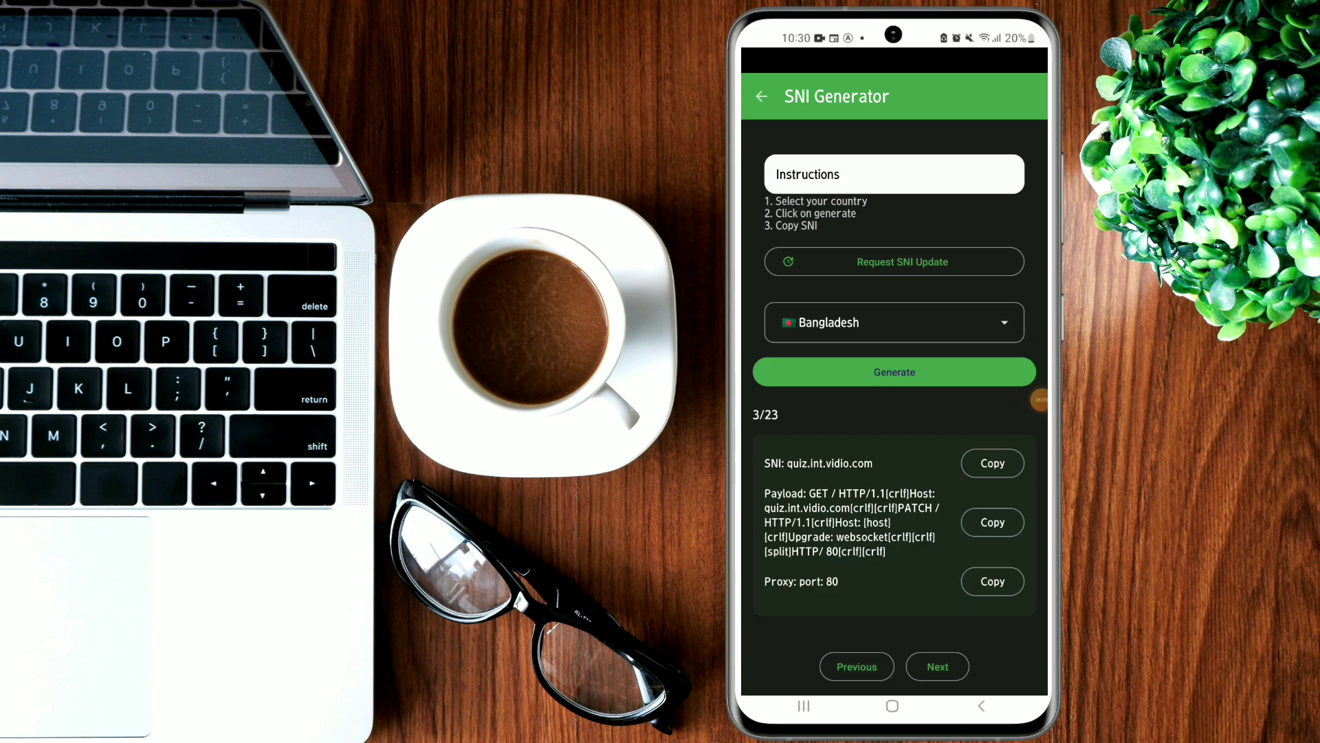
left_click(936, 666)
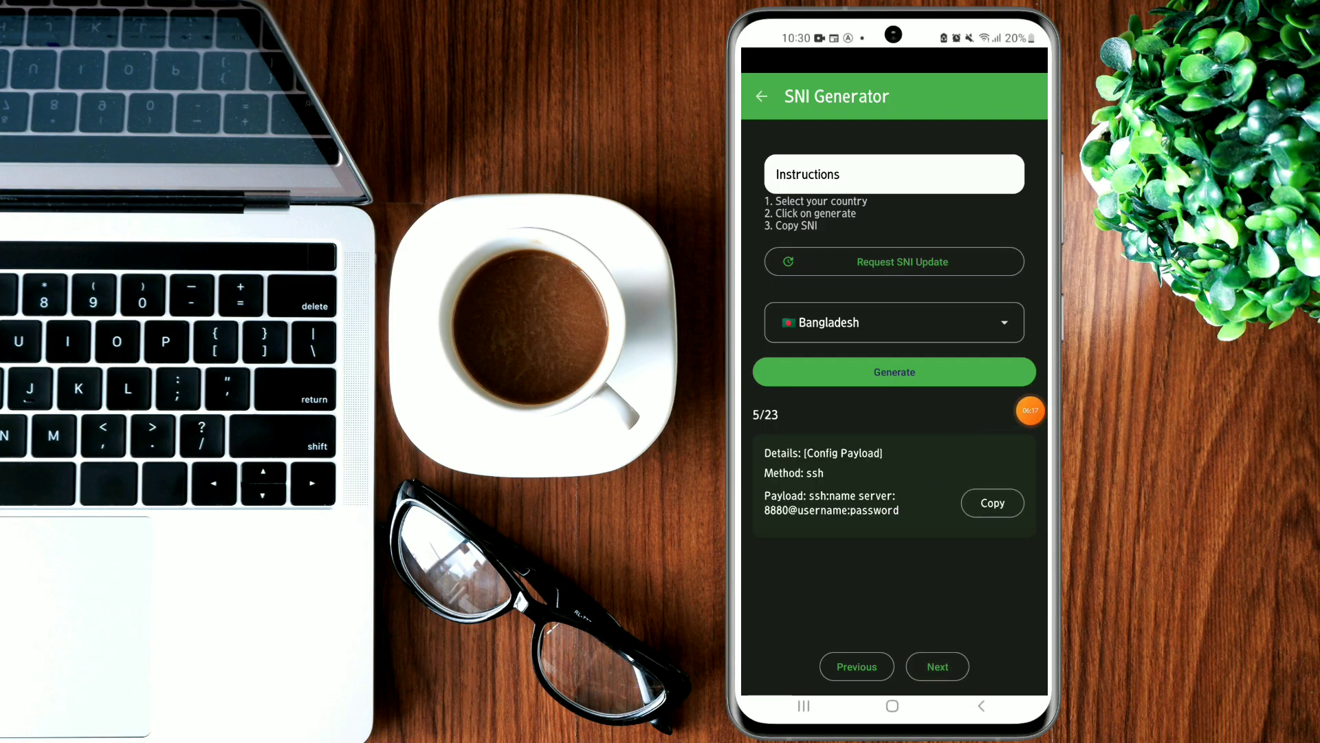
left_click(892, 321)
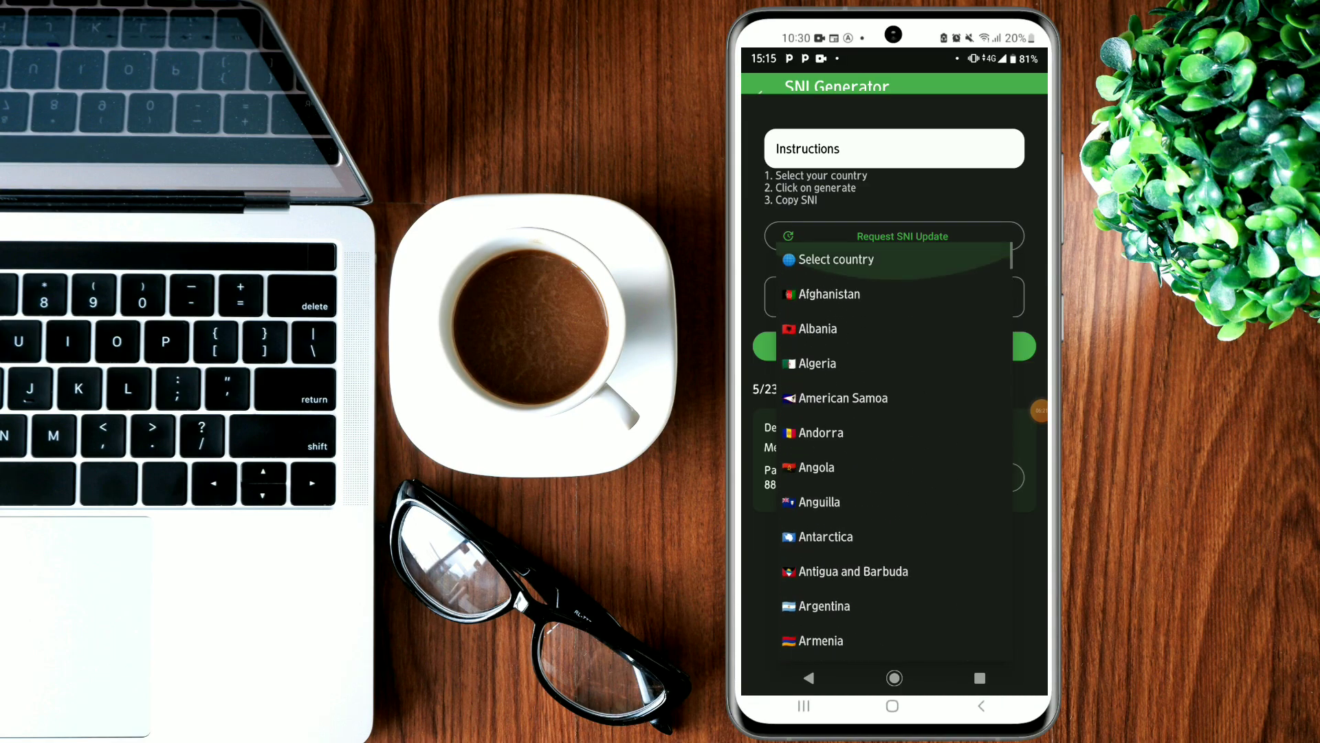
Step: Pick Afghanistan and generate its single SNI entry, 188.92.28.44 on proxy port 80
left_click(823, 294)
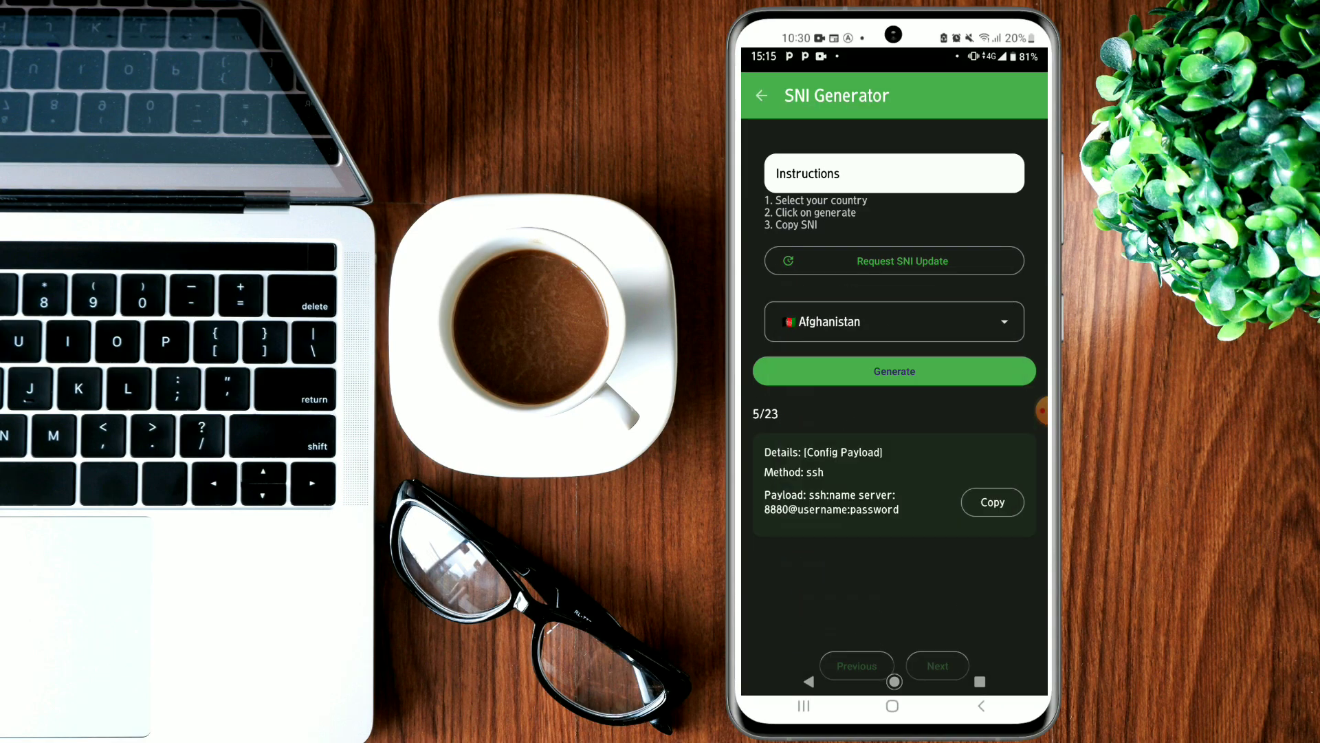
left_click(894, 371)
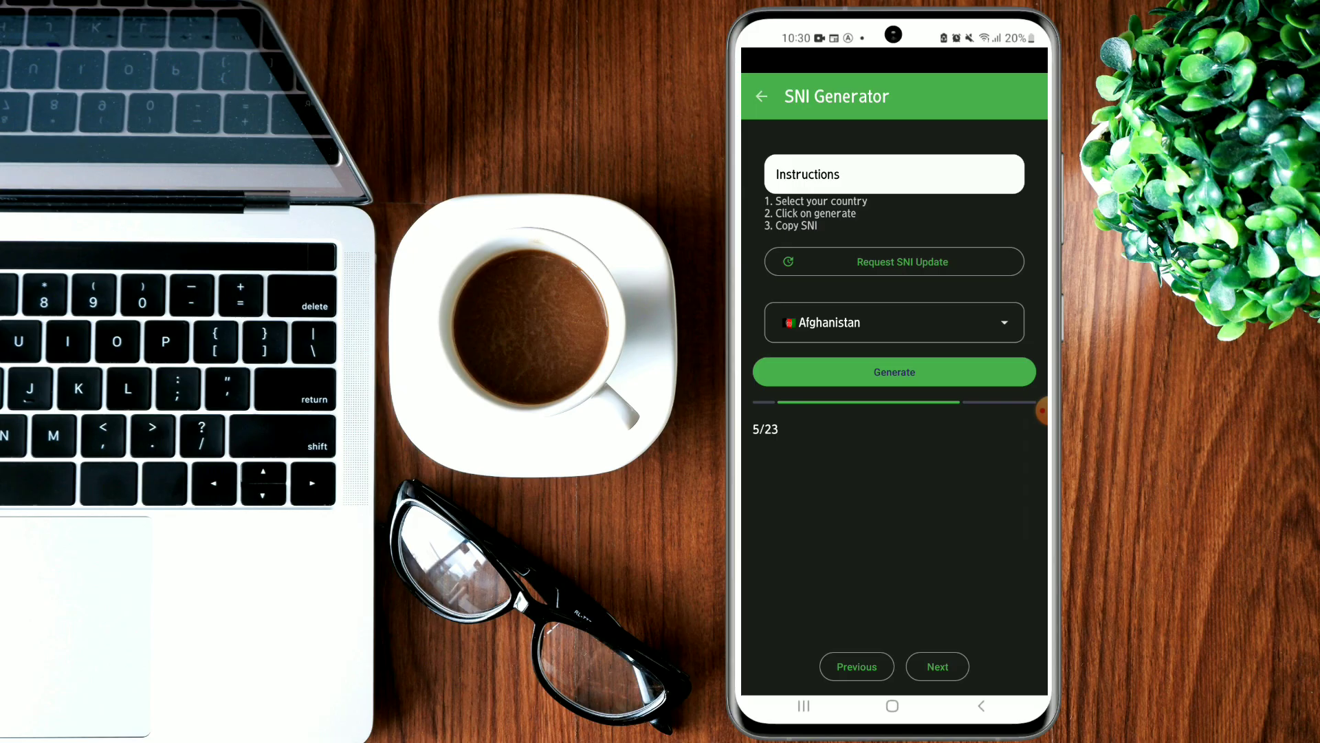
left_click(894, 371)
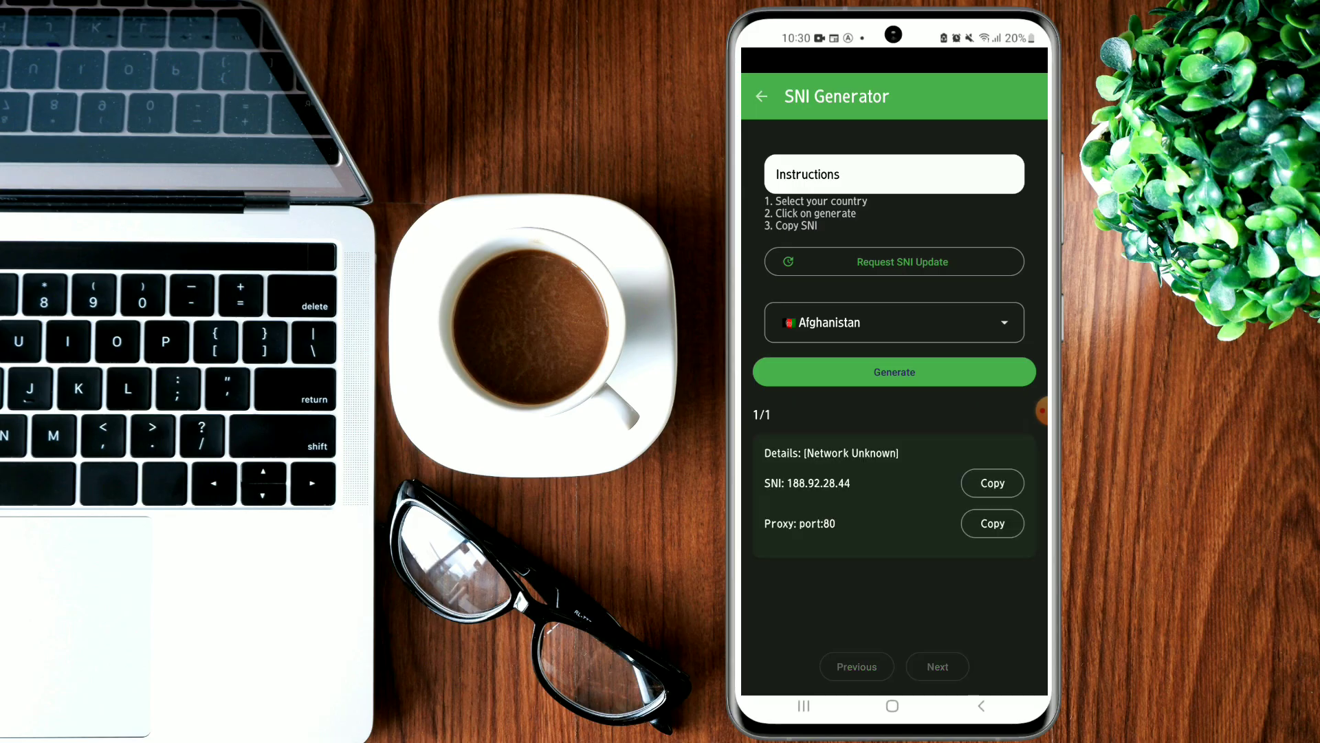
left_click(894, 371)
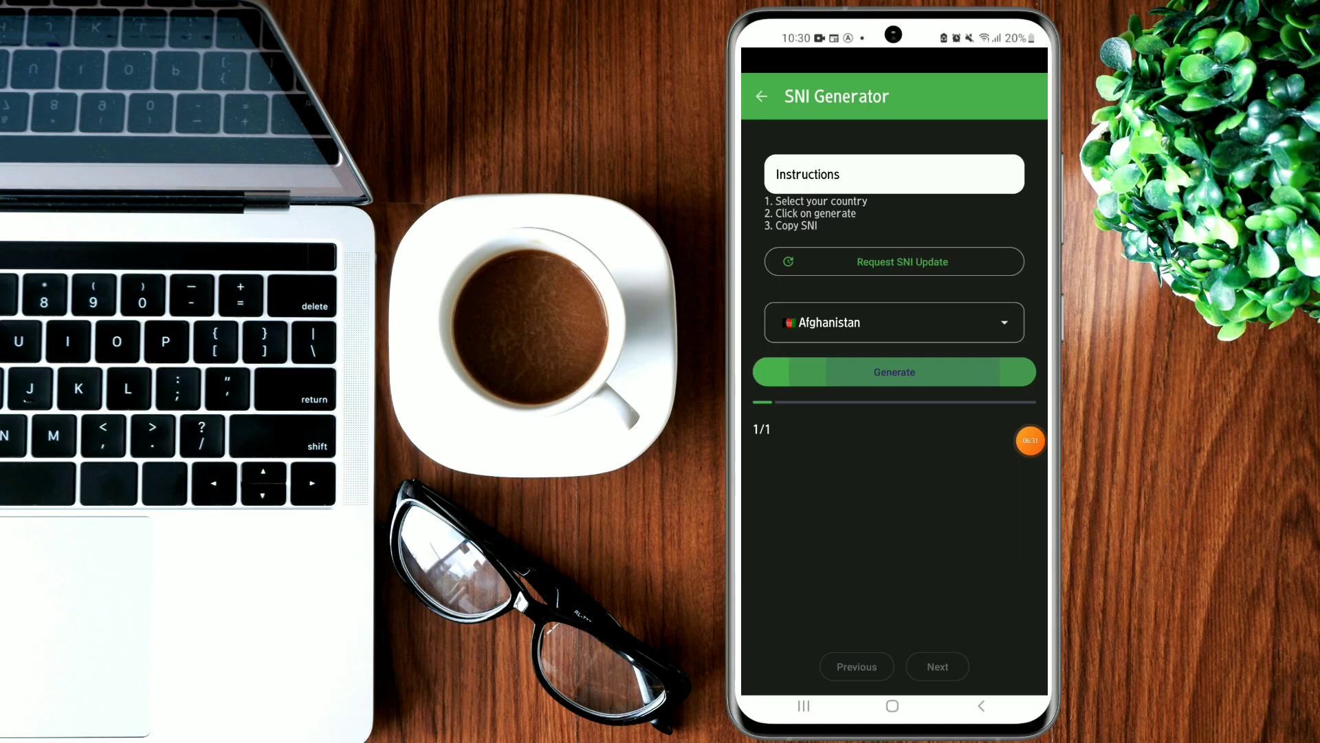
left_click(894, 371)
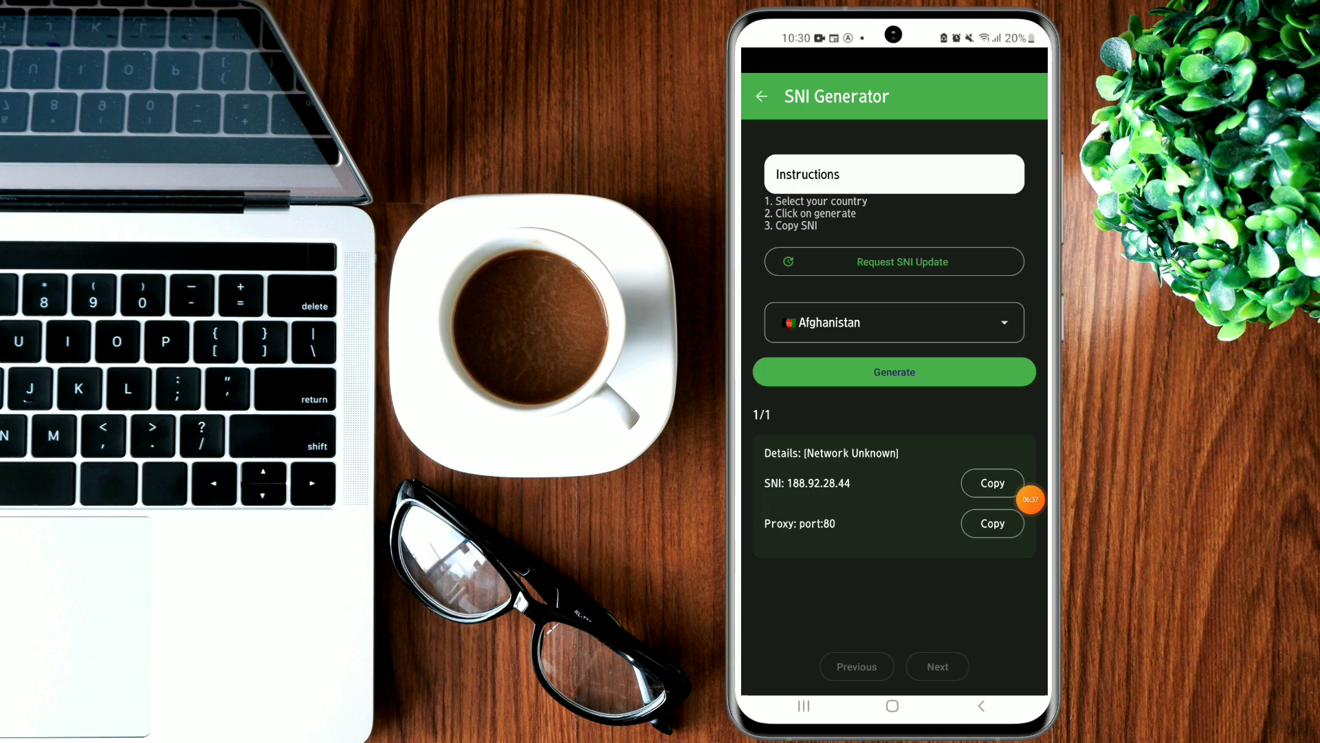
left_click(894, 322)
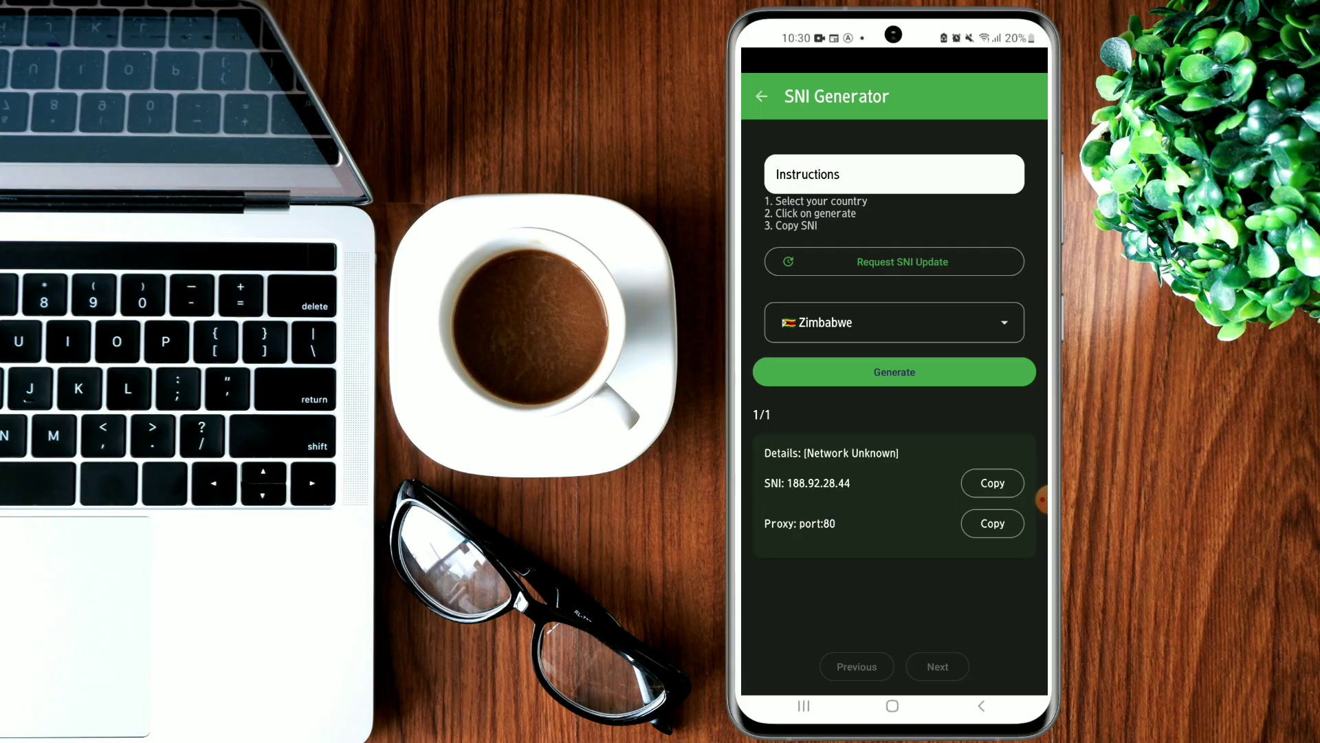
Step: Generate Zimbabwe's 25 Econet SNIs and step to the fourth, mopsezw.learningpassport.unicef.org
left_click(893, 371)
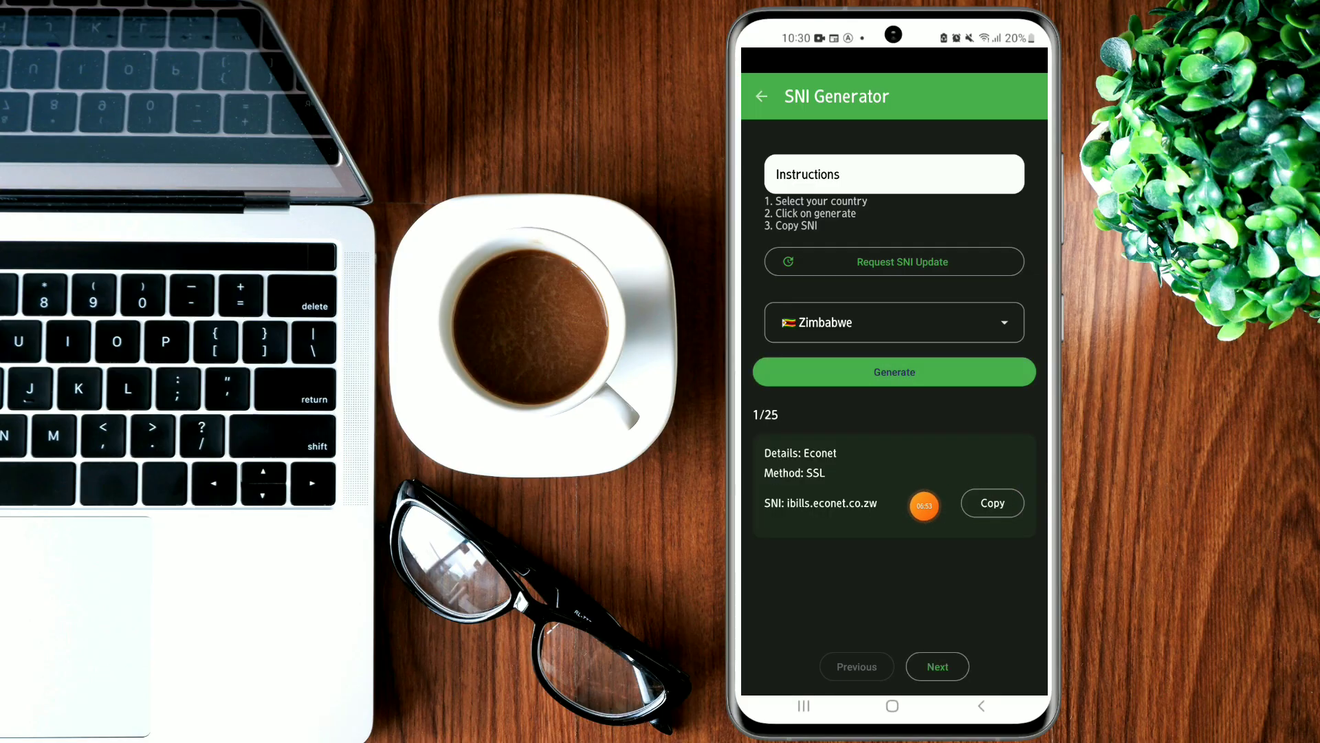
left_click(936, 666)
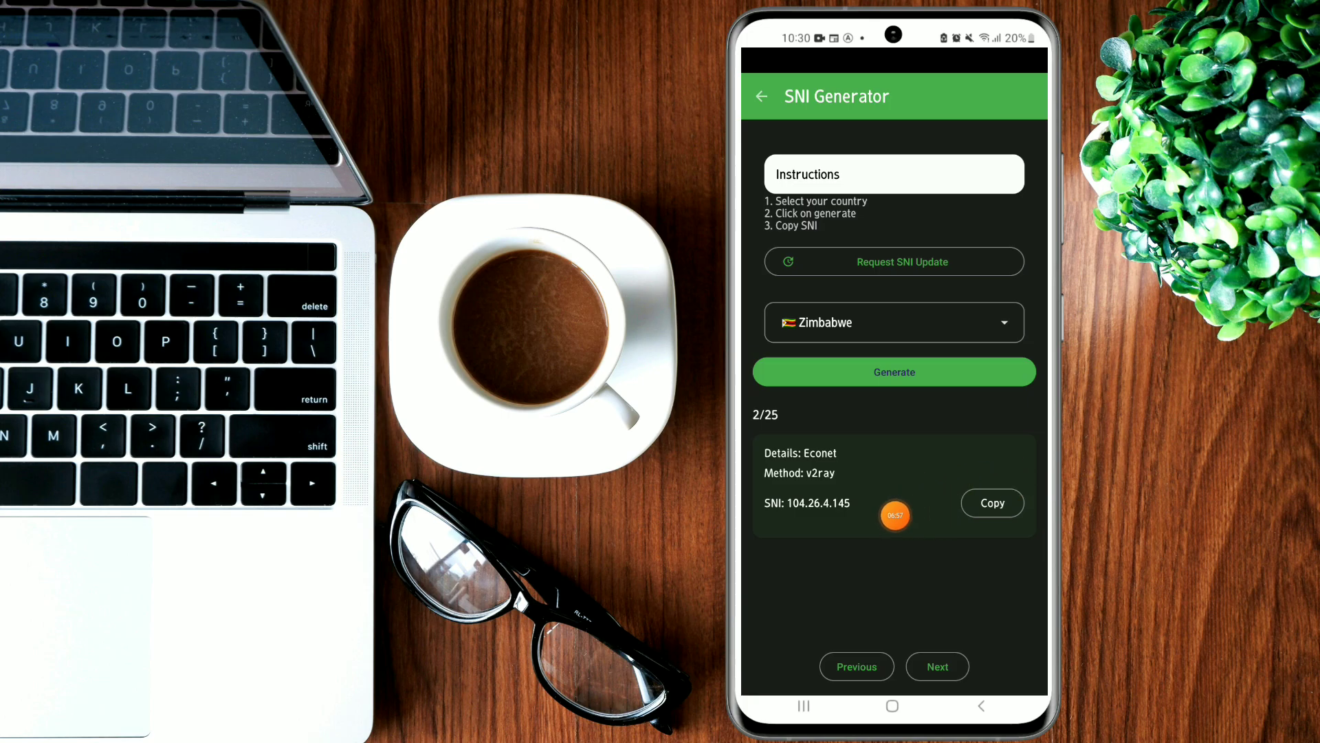
left_click(937, 666)
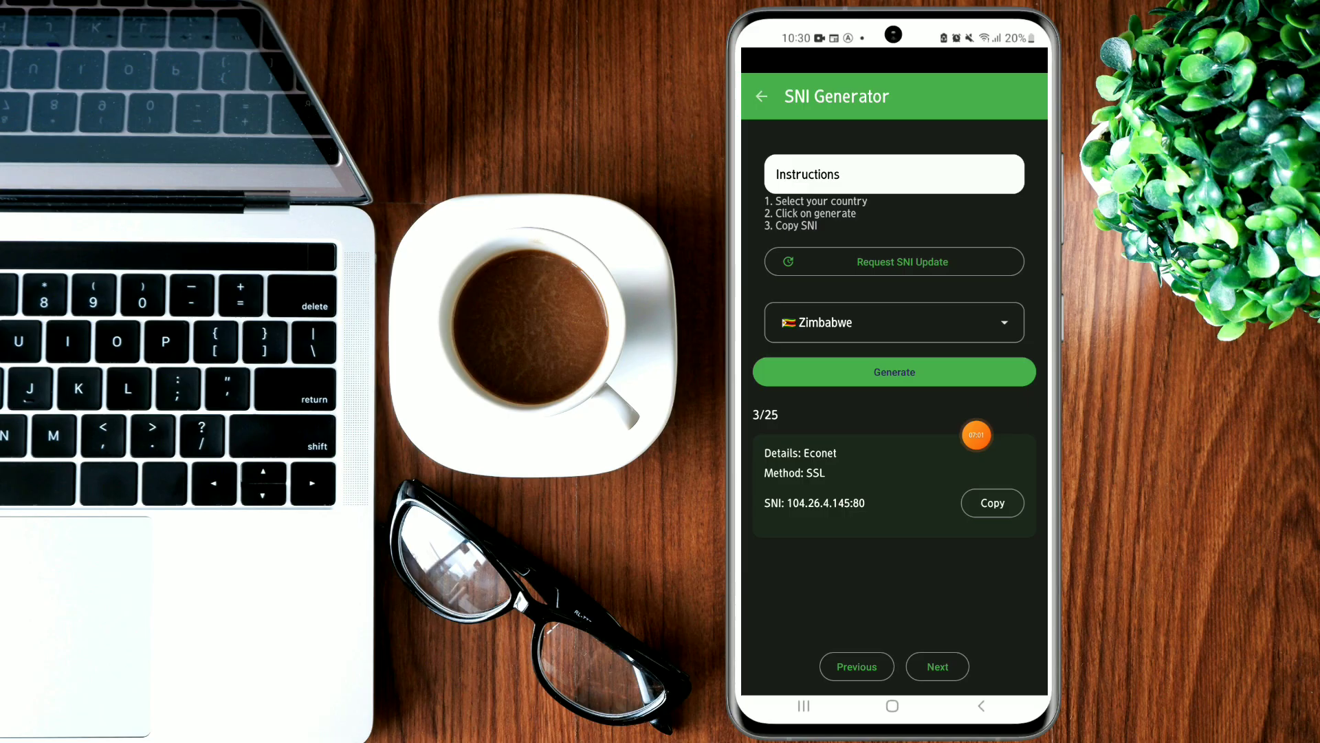
left_click(894, 371)
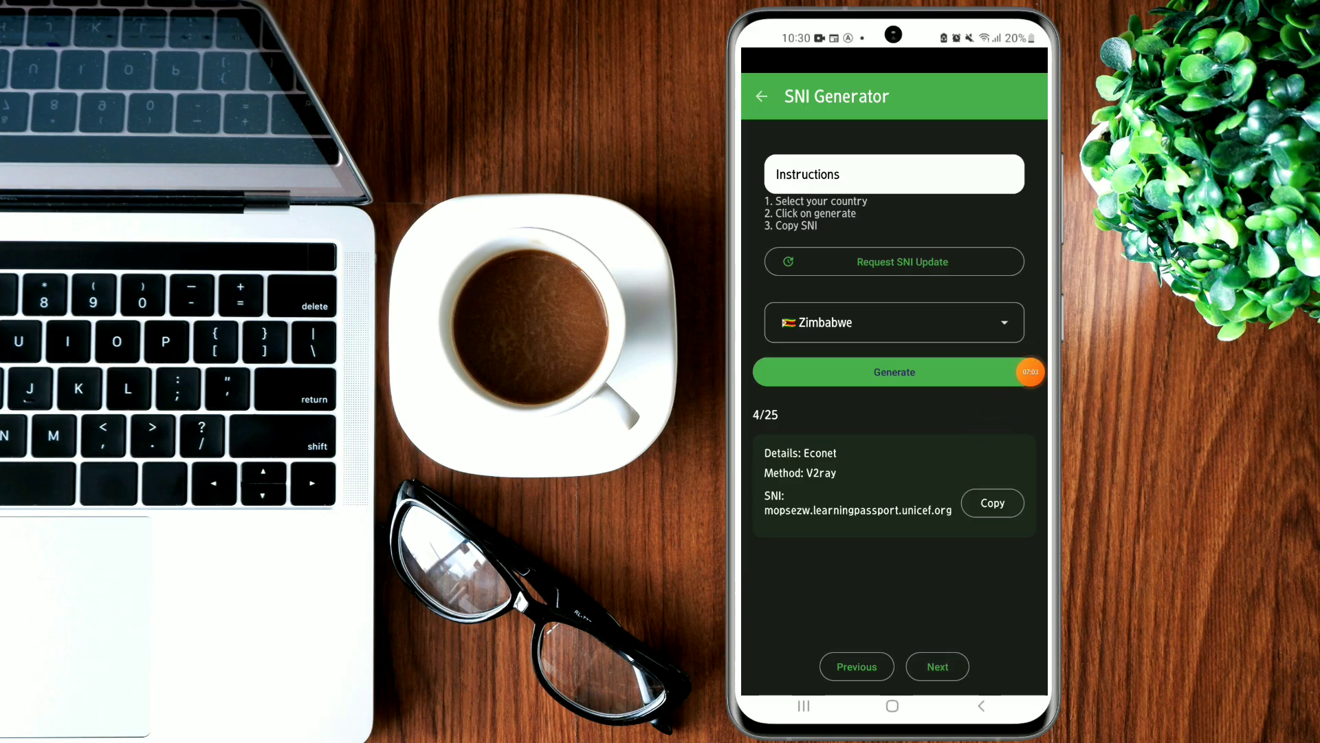